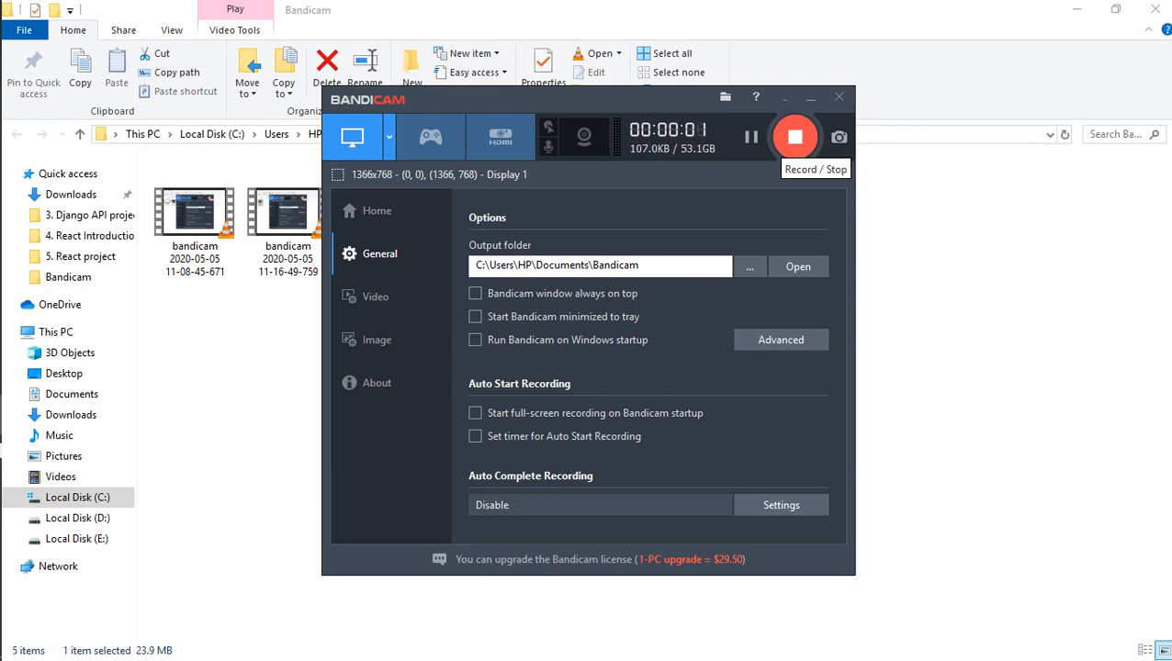
Step: Review the URL–Router–Viewset–Serializer–Model outline and switch to views.py of the api app
double_click(507, 189)
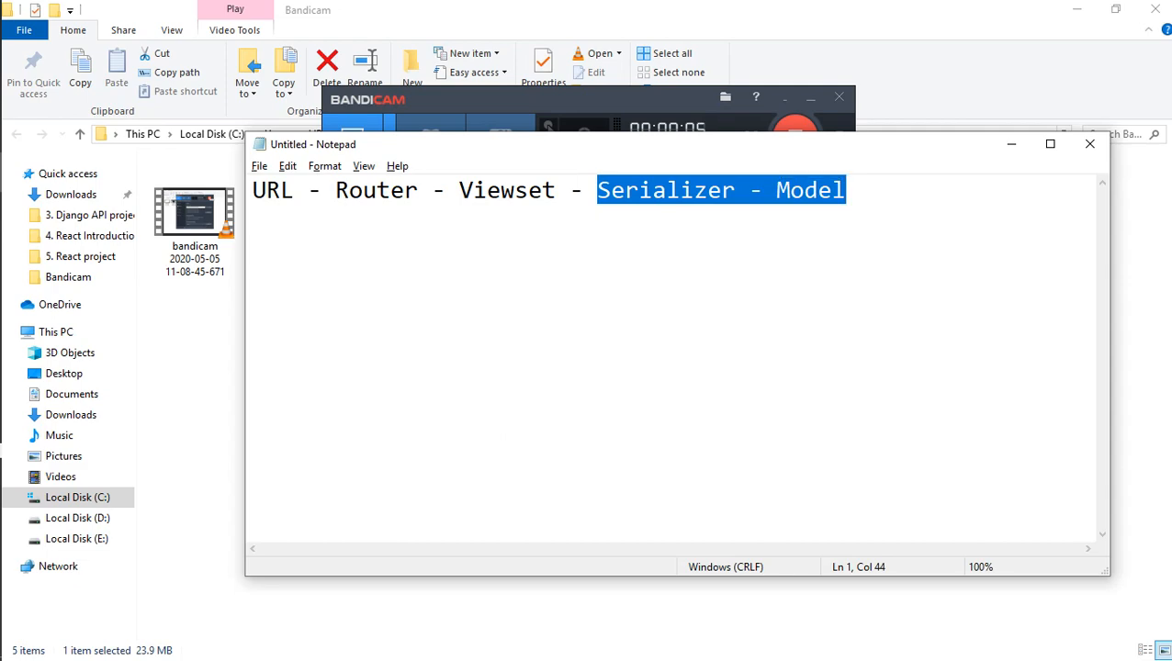
key(alt+tab)
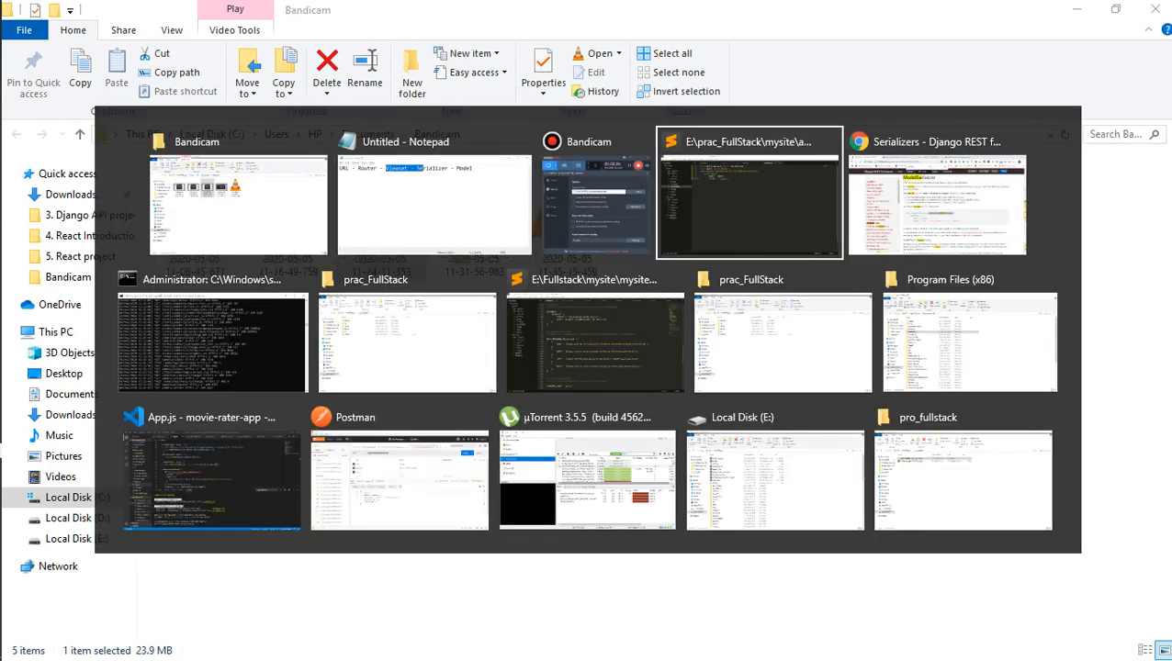
click(749, 191)
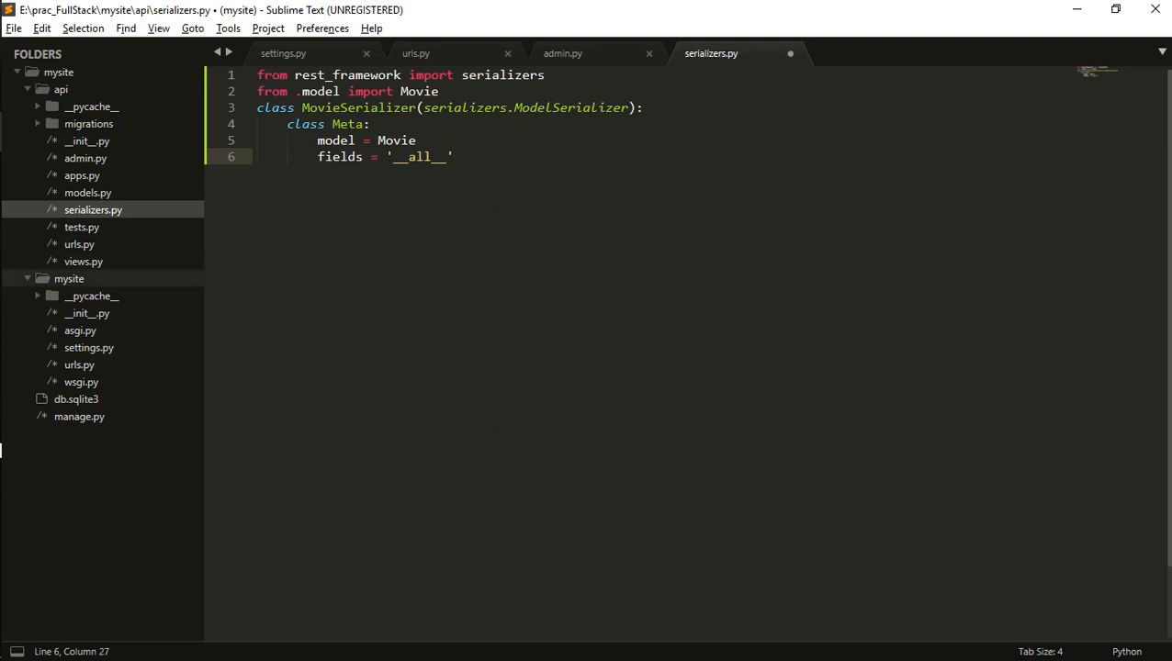
click(83, 261)
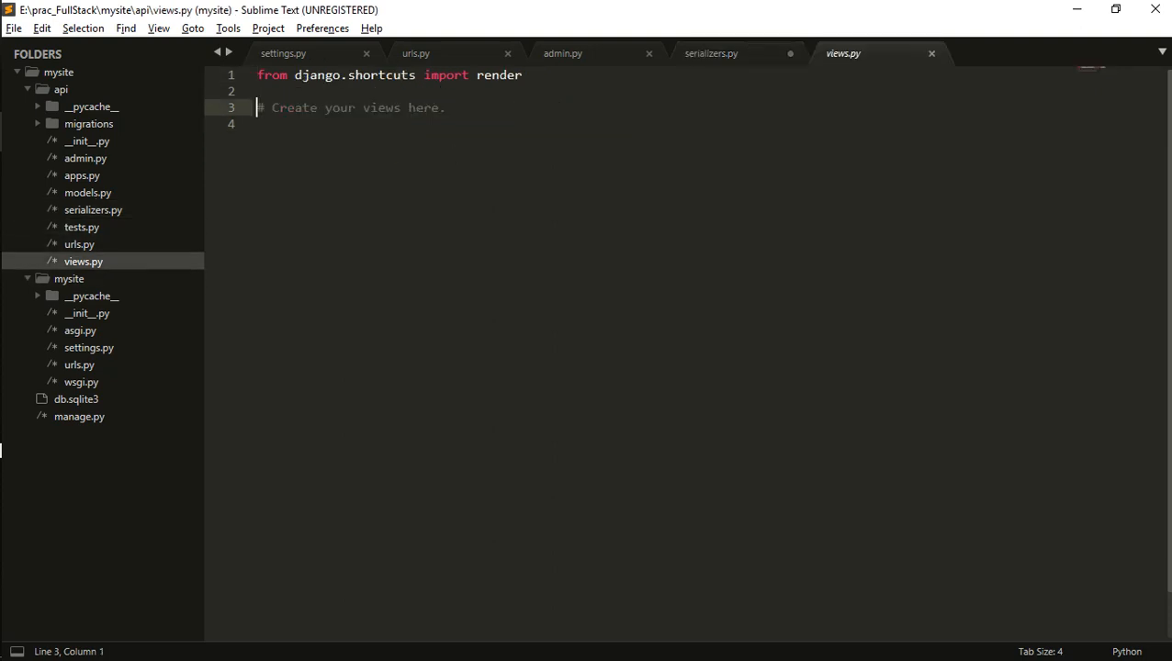
key(alt+tab)
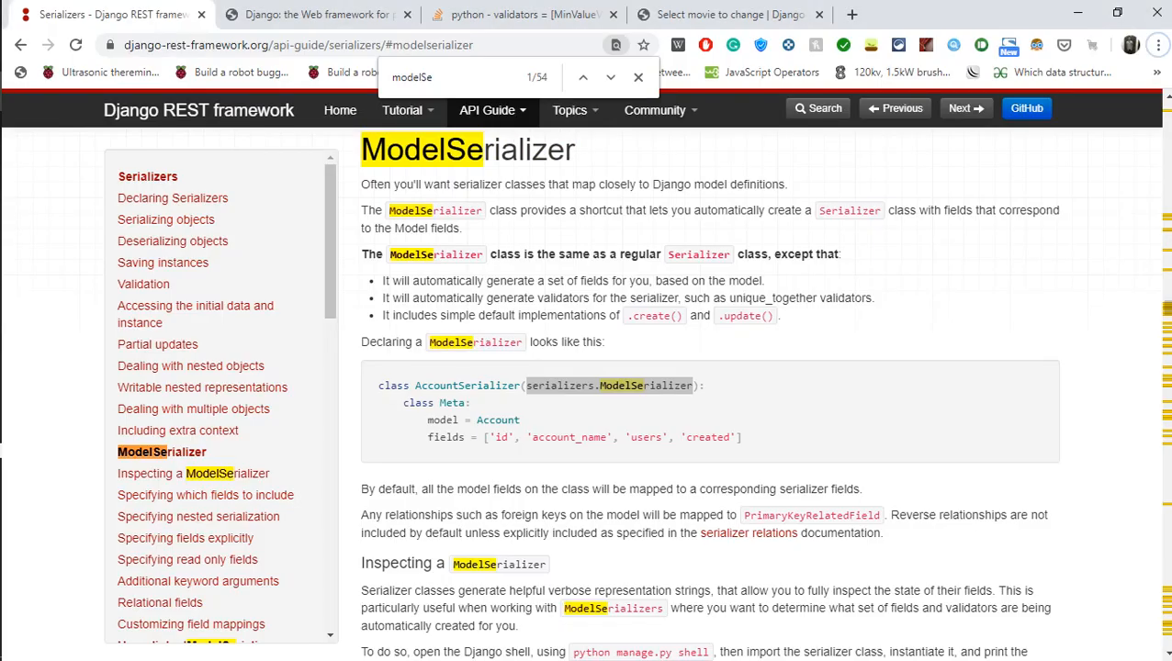
Step: Copy 'from rest_framework import viewsets' and the Response import from the ViewSets docs into views.py
click(487, 110)
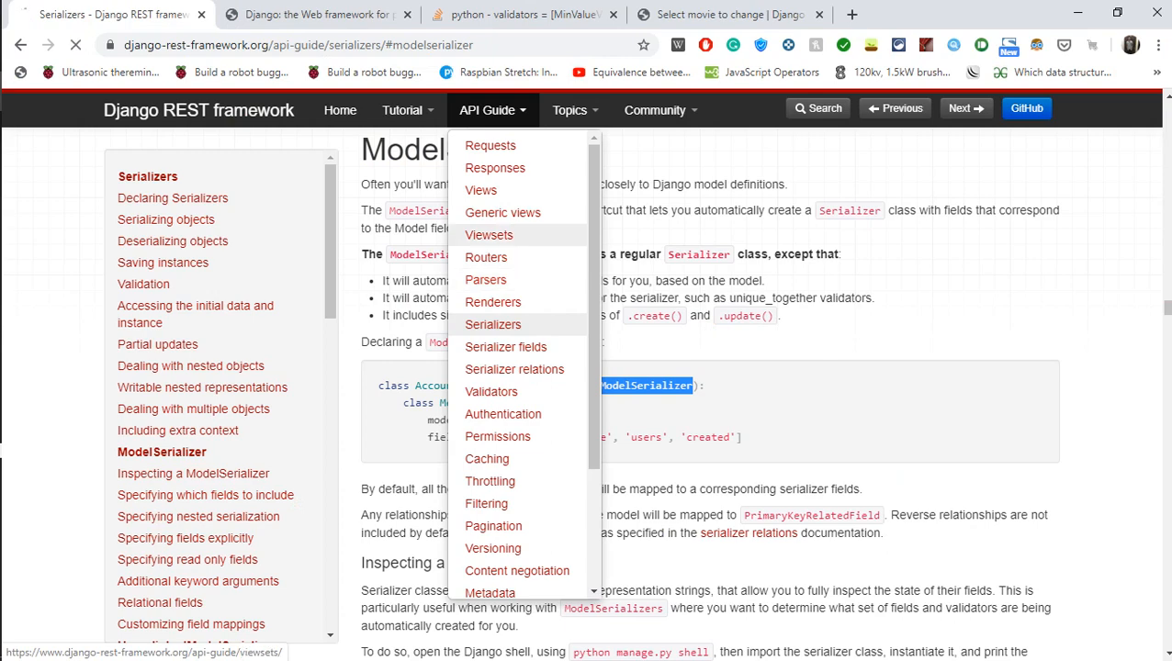
click(488, 235)
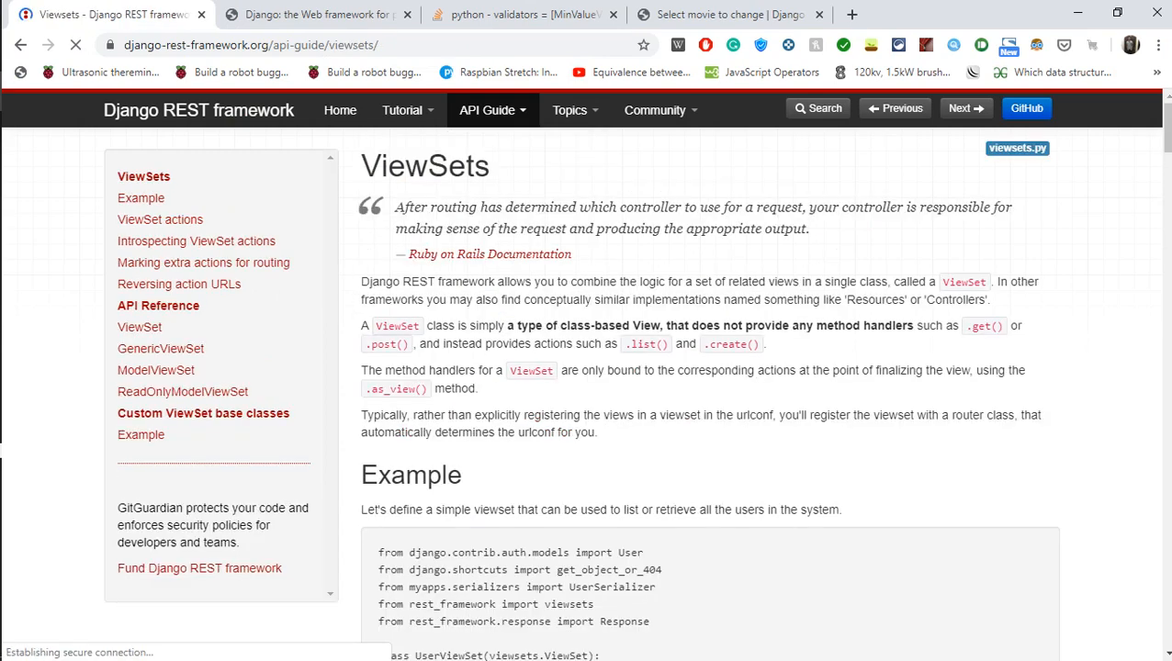
scroll(down, 3)
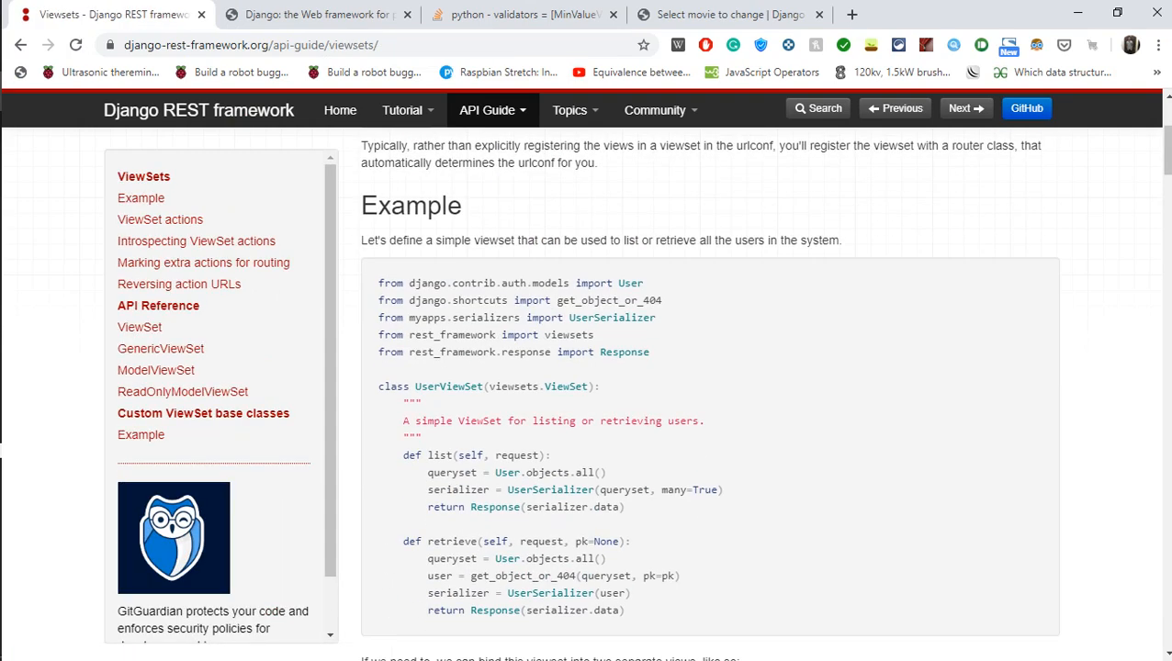
drag(379, 335, 593, 352)
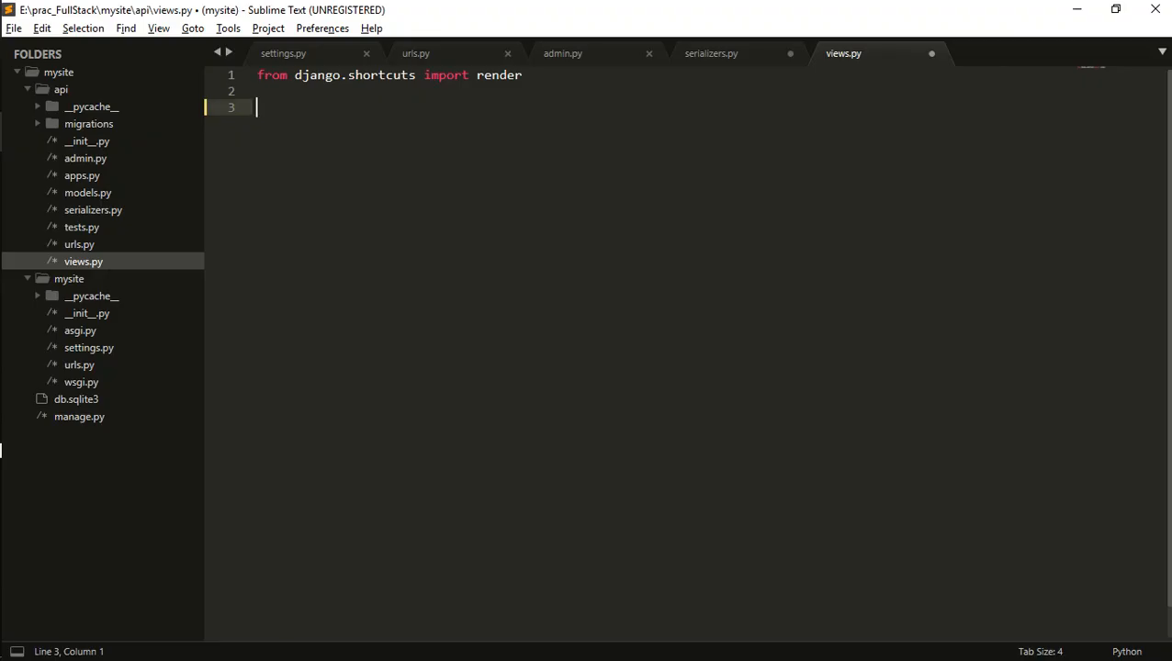
text(from rest_framework import viewsets)
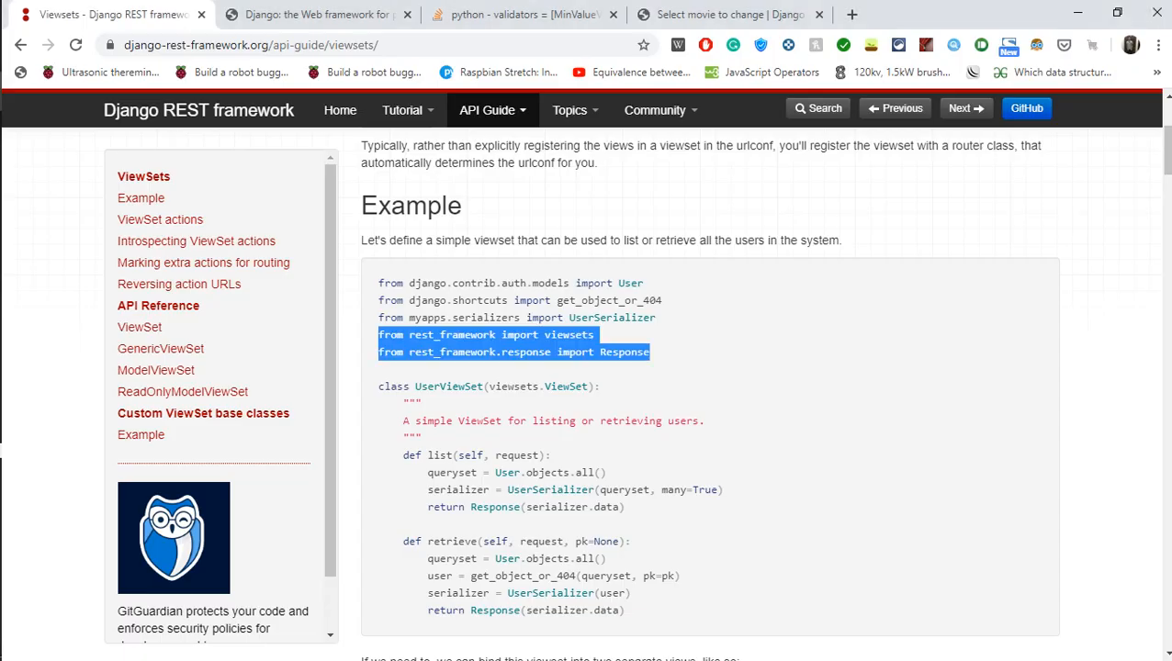
text(mode)
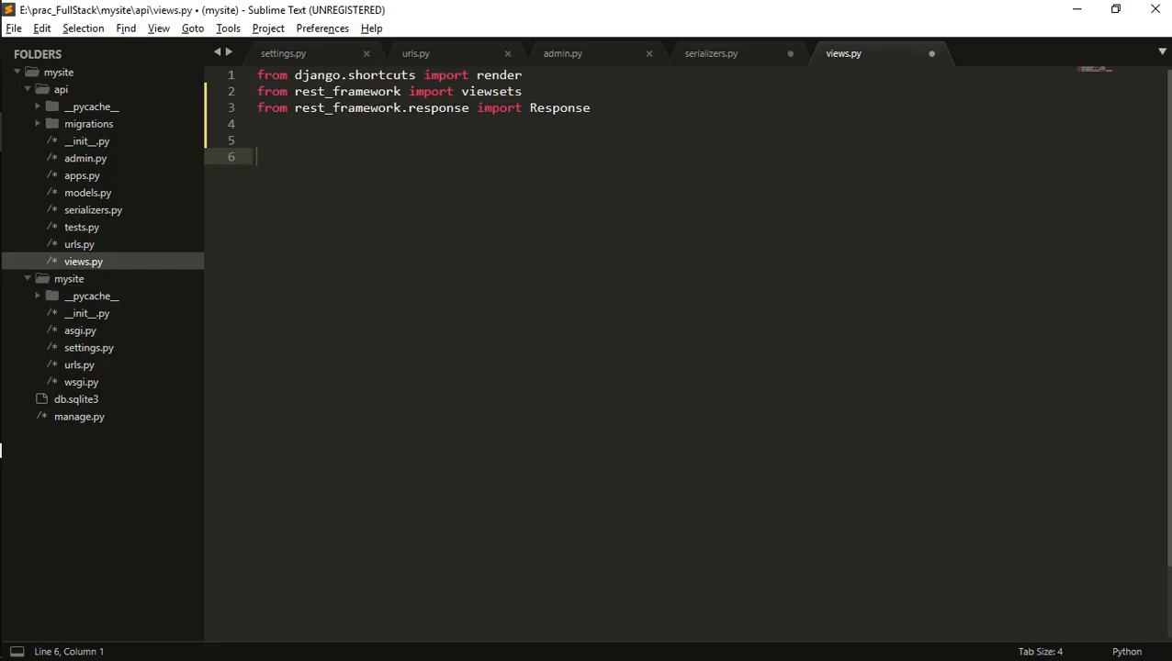
Step: Declare class MovieViewSet(viewsets.ModelViewSet): below the imports
text(class Mov)
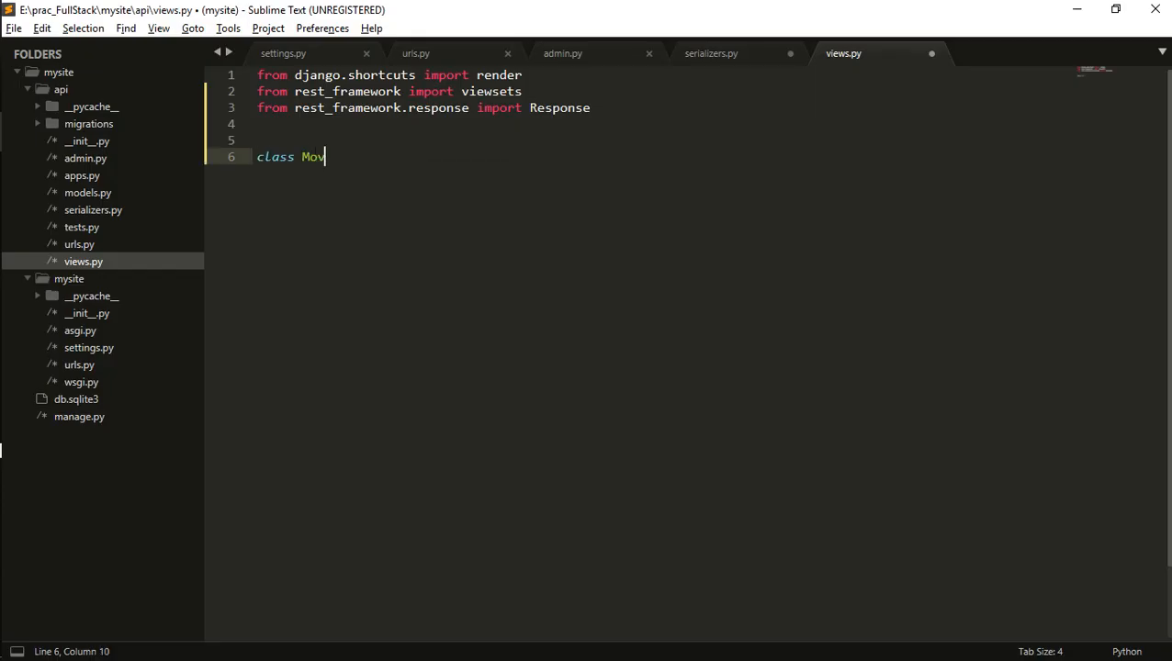
text(ieViewSet)
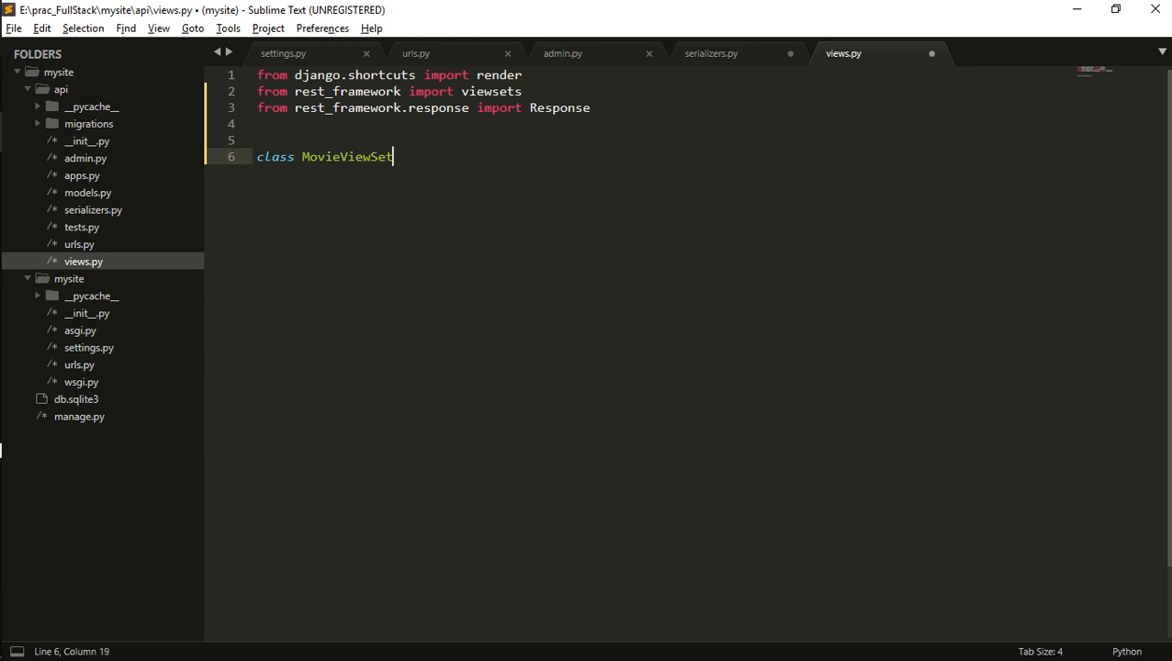
text(()
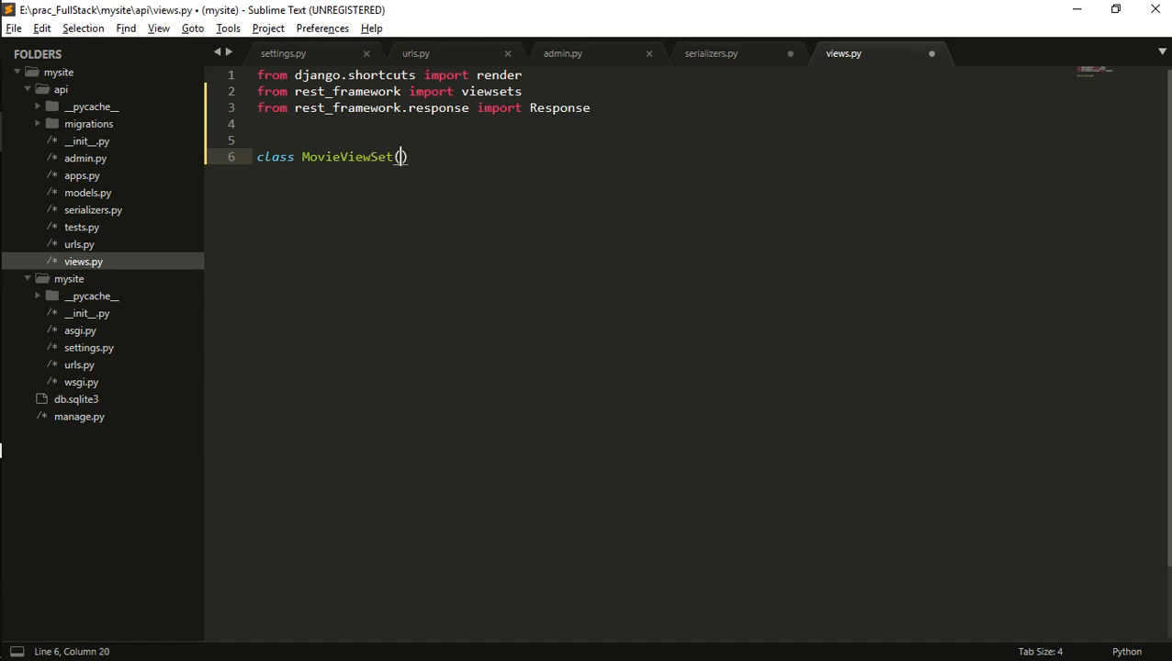
text(viewsets.)
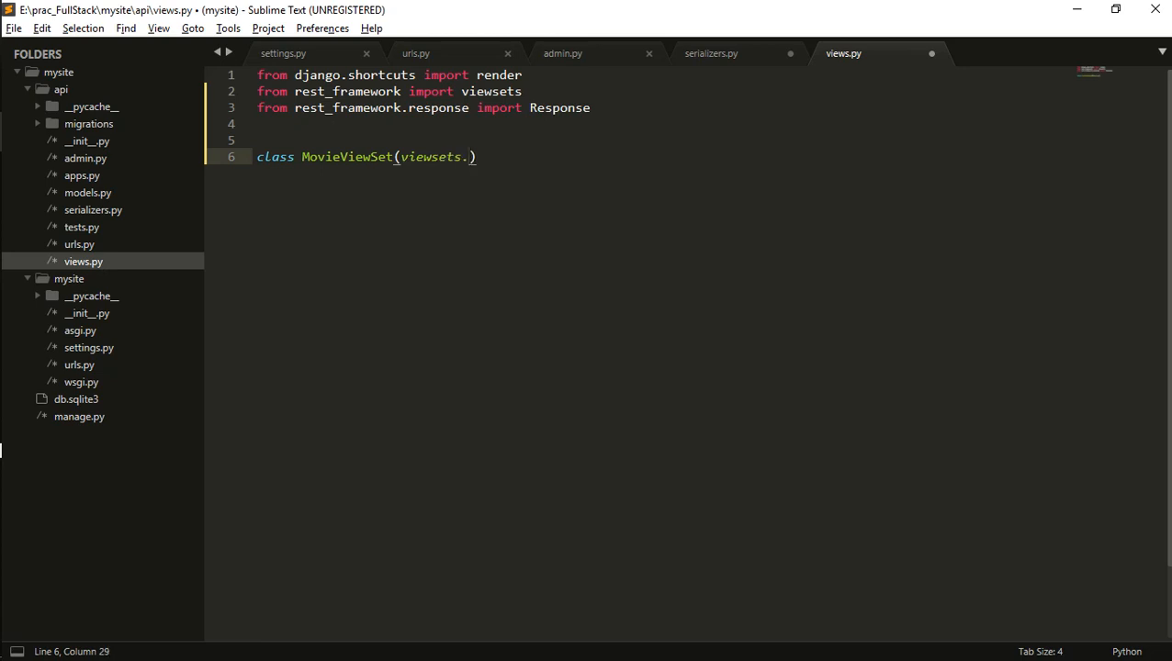
text(ModelViewSet)
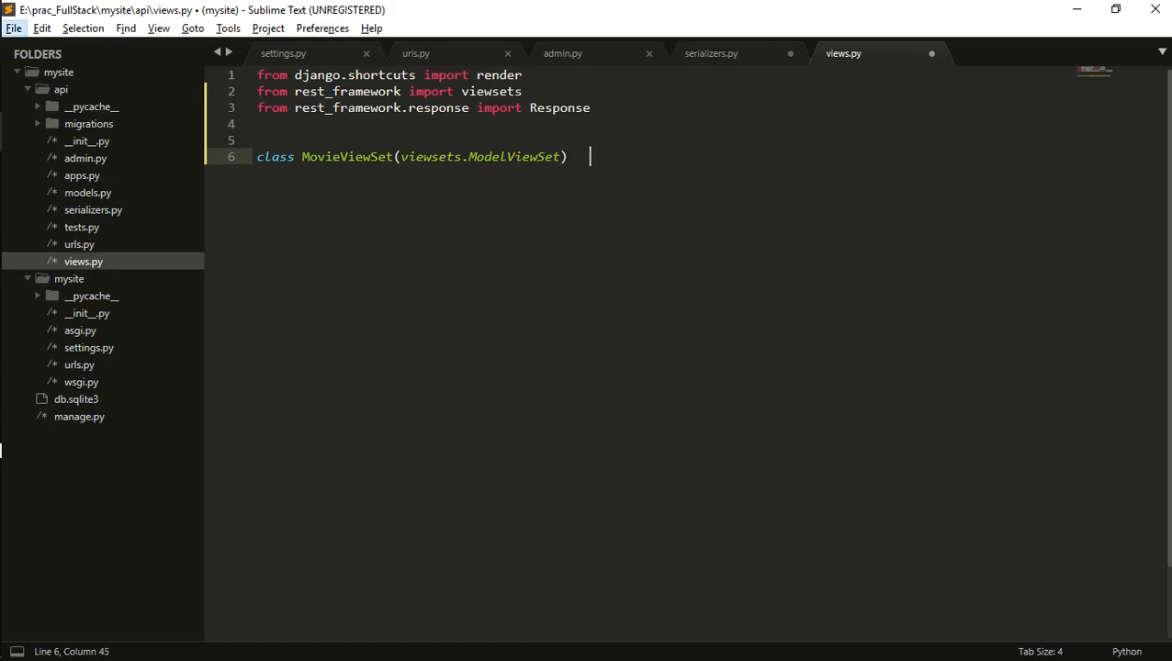
text(:)
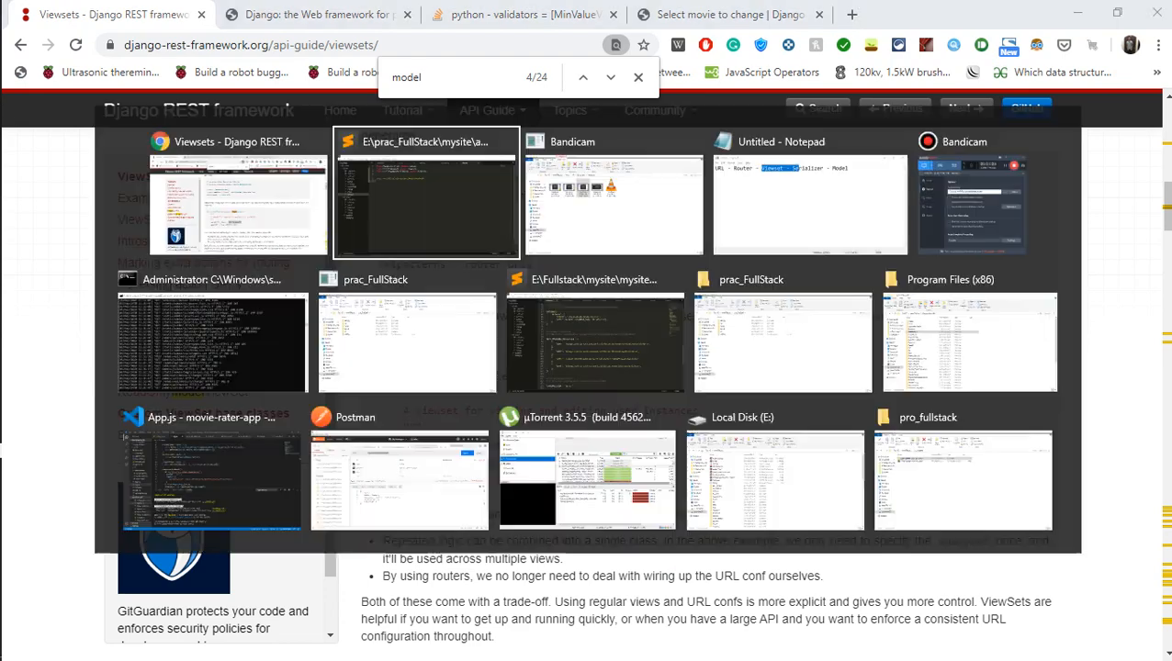
Step: Set serializer_class = MovieSerializer inside MovieViewSet
click(426, 193)
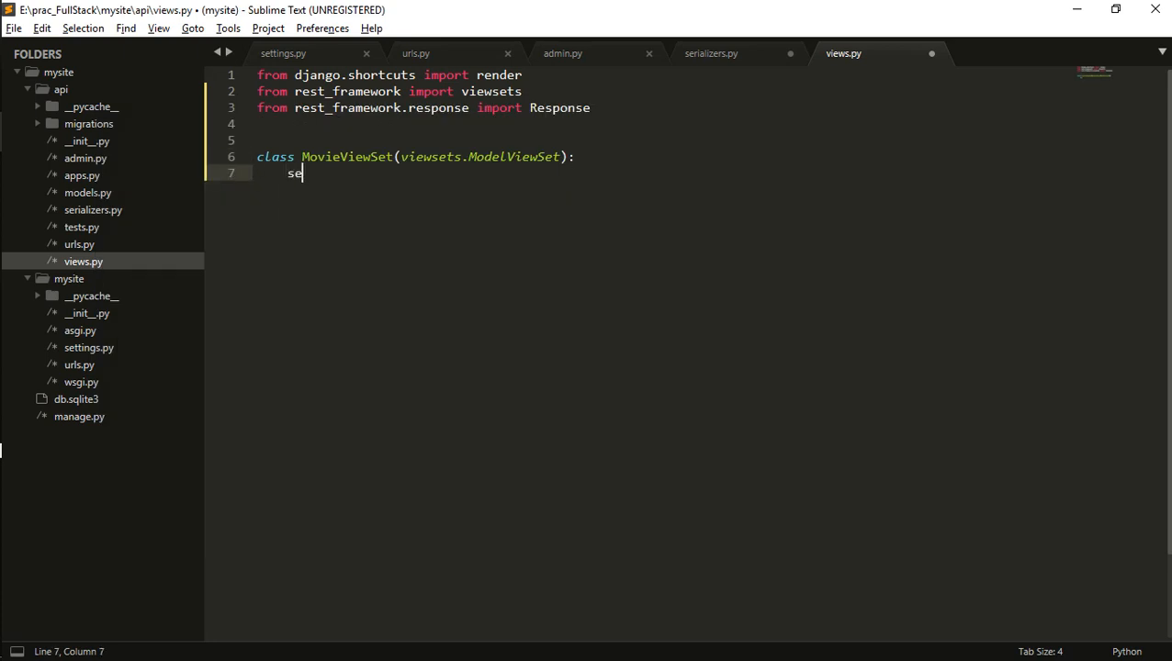
text(rializer_class)
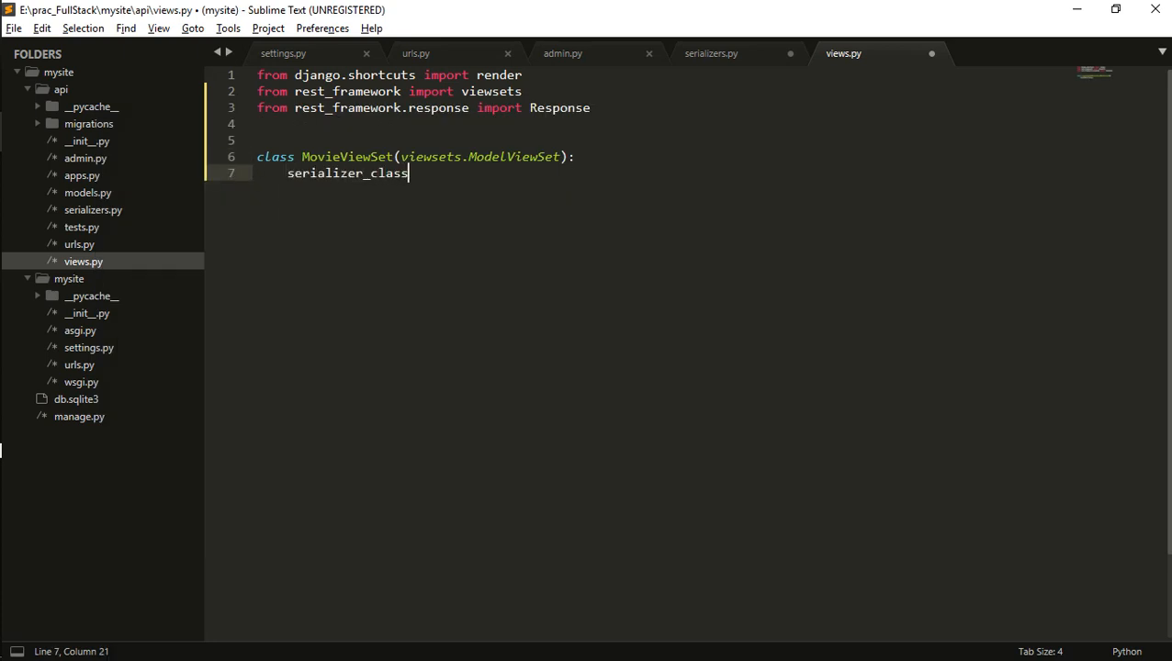
text(= Mo)
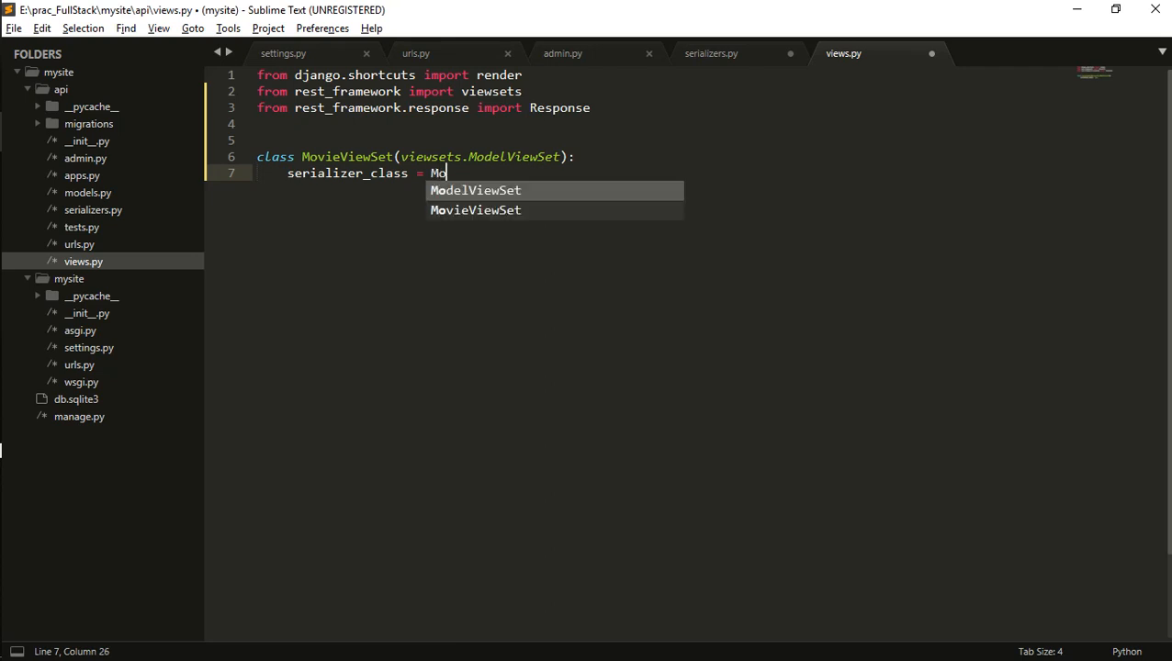
text(vieSerializ)
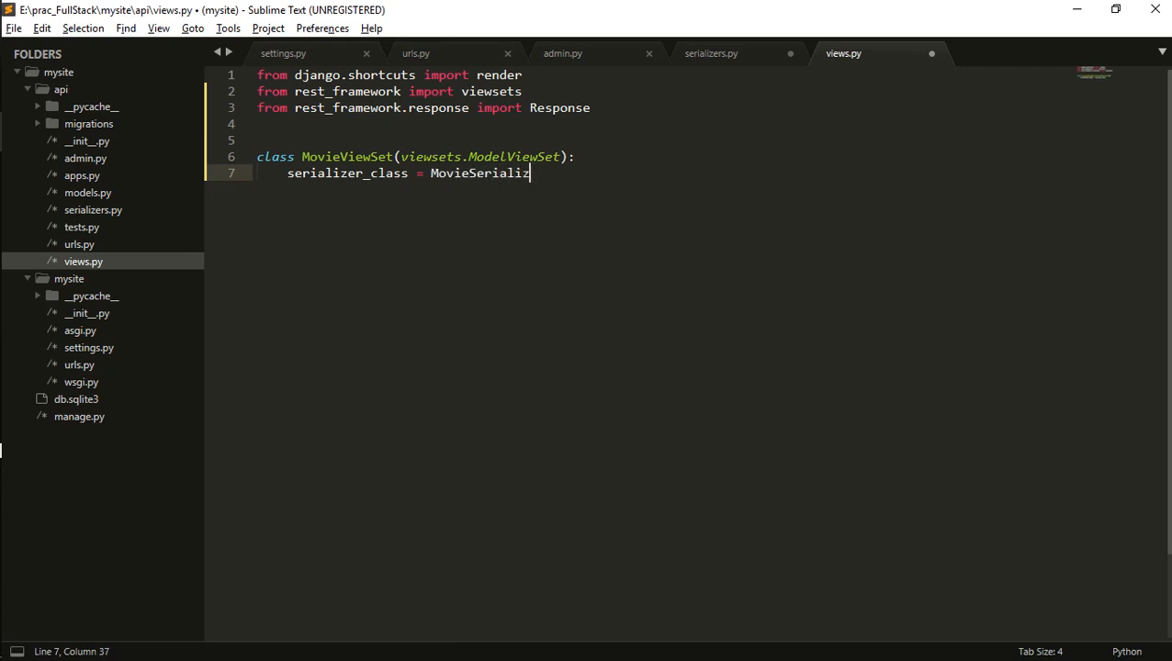
Step: Confirm the class name in serializers.py and add from .serializers import MovieSerializer
click(711, 51)
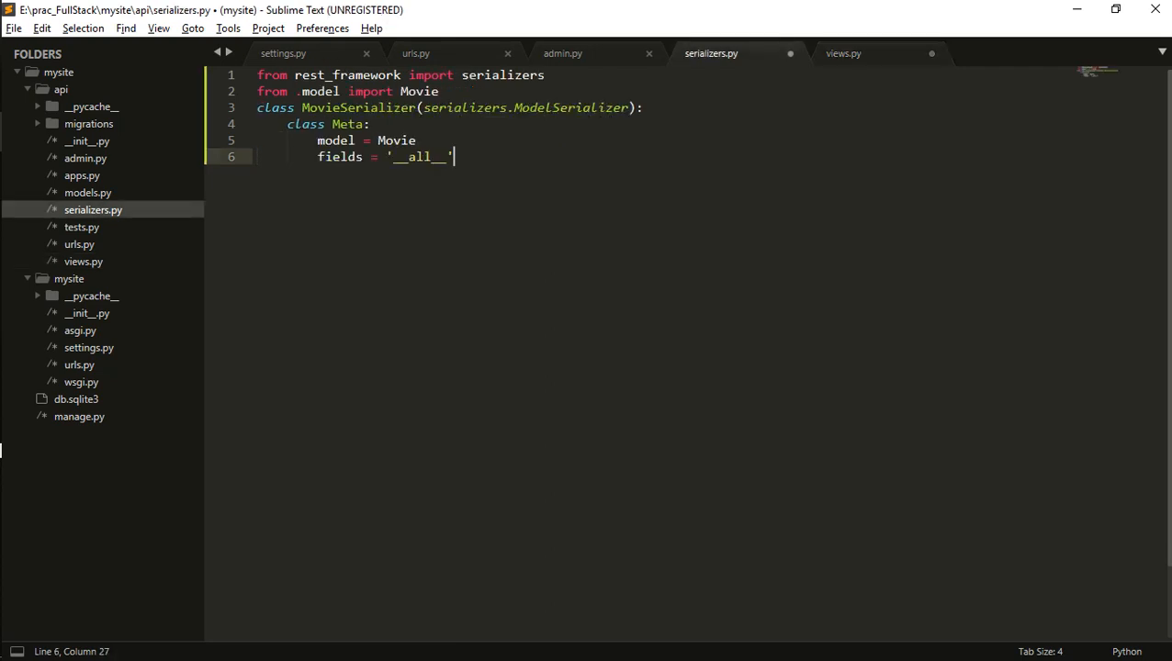
click(842, 53)
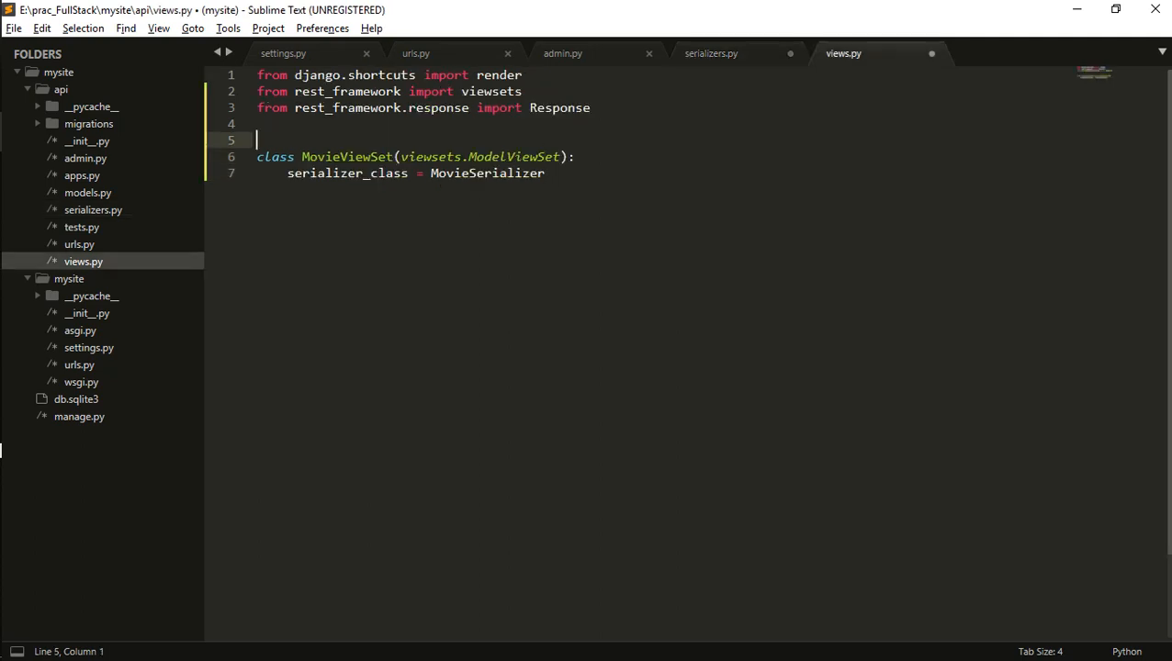
text(from .)
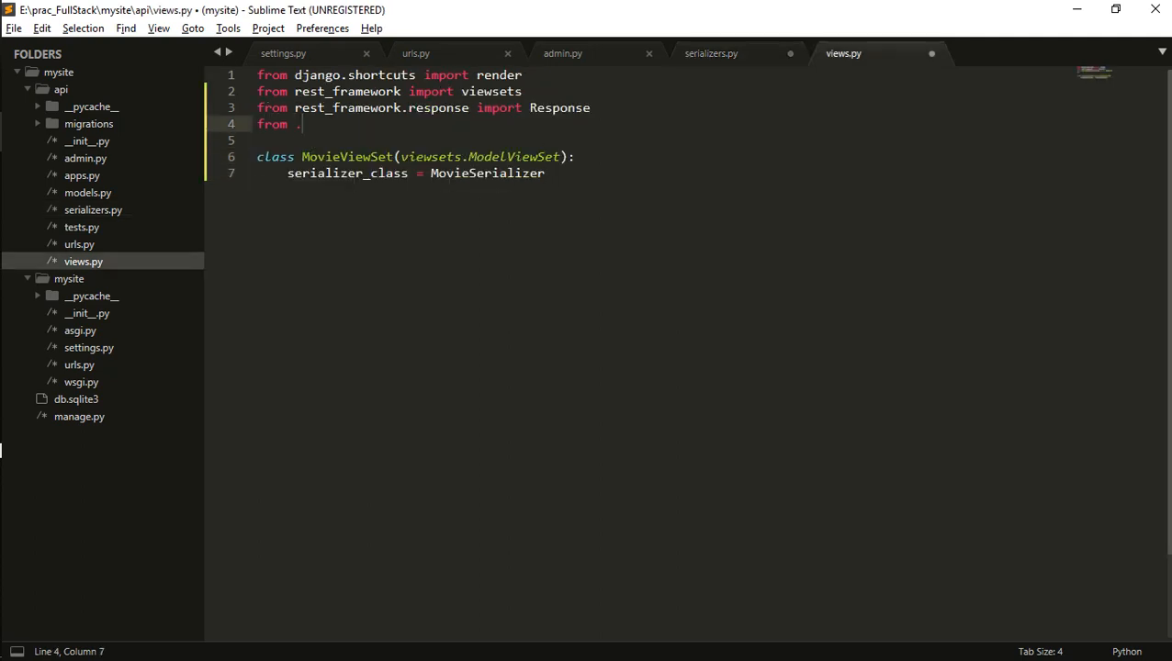
text(serial)
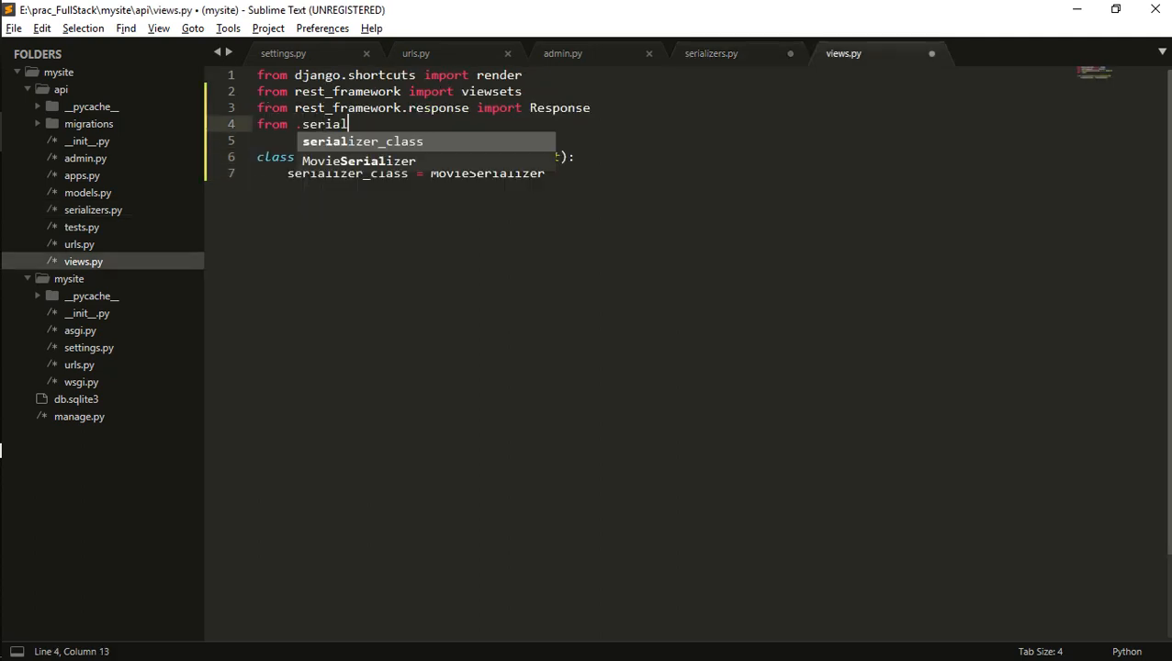
key(backspace)
text(queryset =)
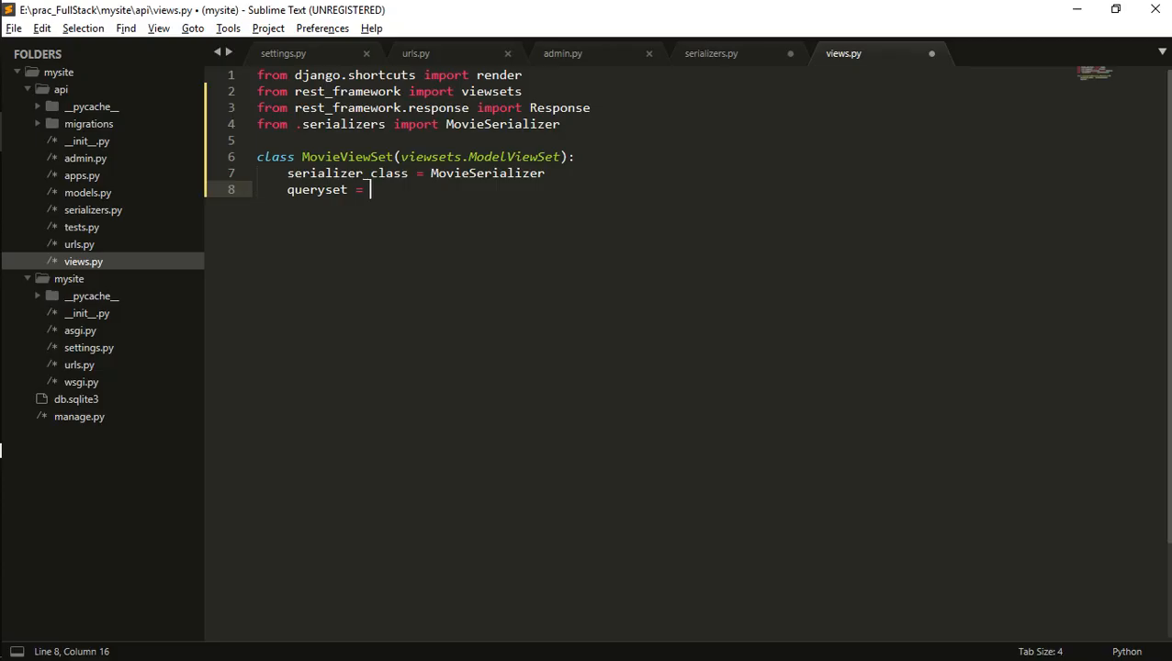
Step: Import Movie from the local models module and set queryset = Movie.objects.all()
text(rom .model)
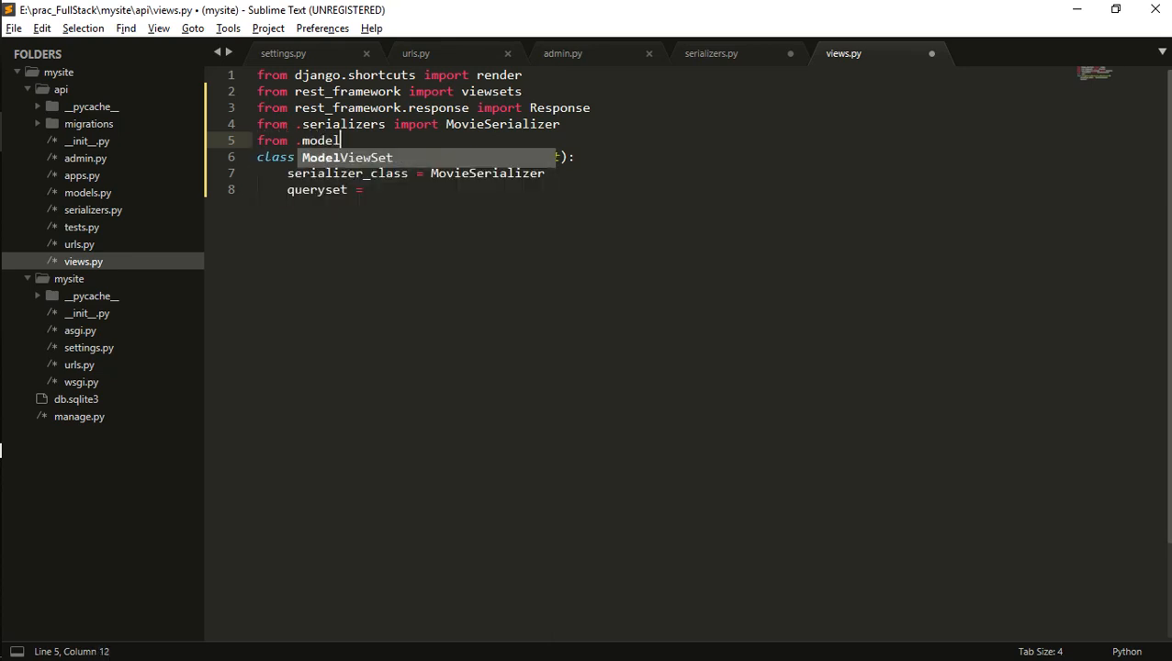
text(import Movie)
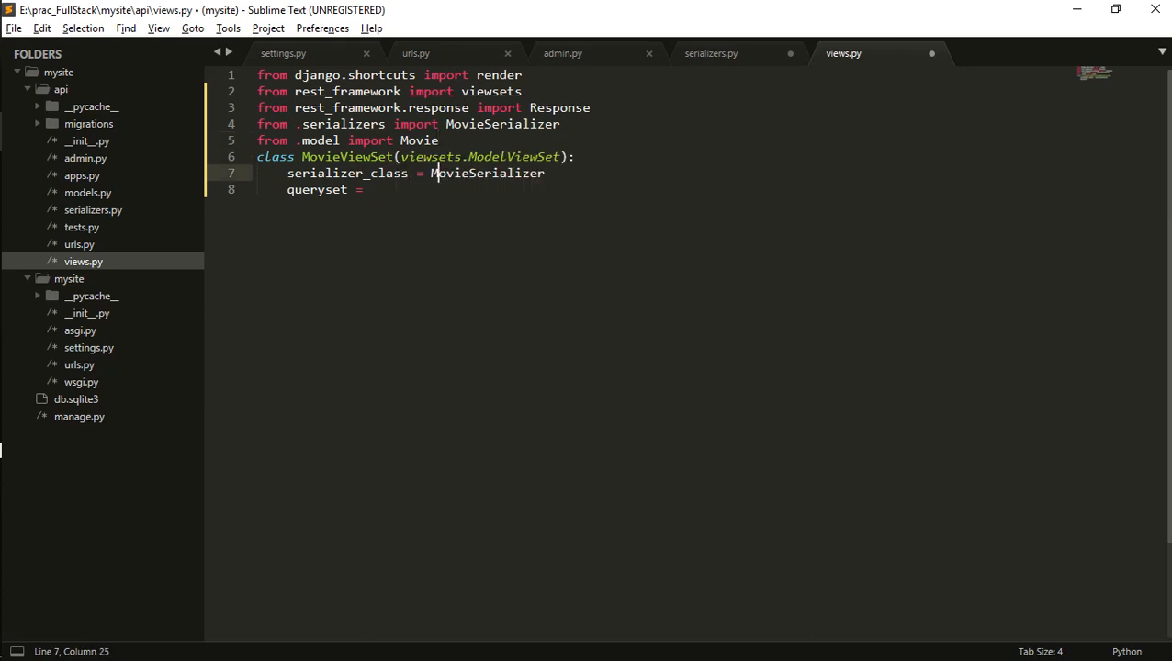
text(Movie.)
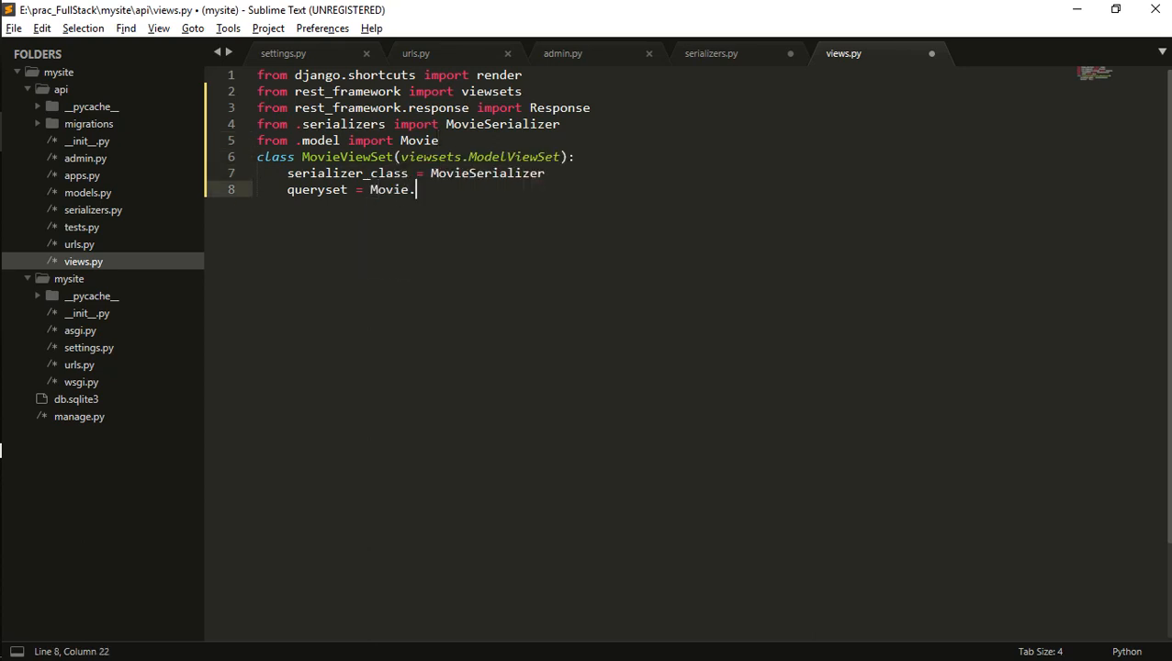
text(objects.all()
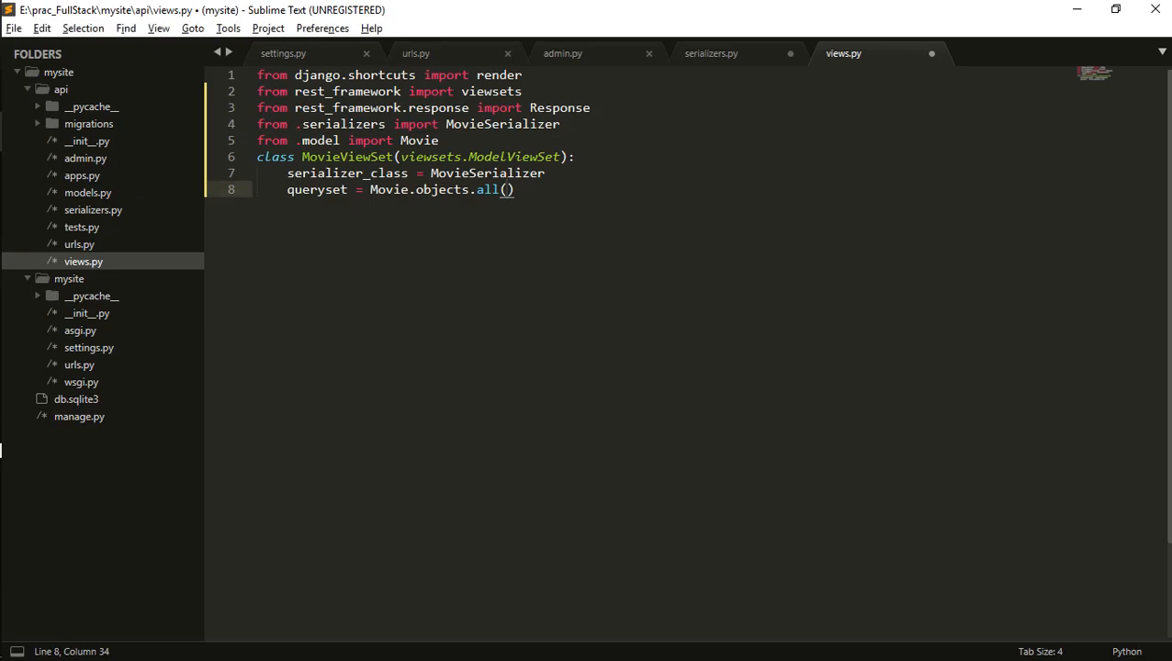
drag(369, 189, 514, 189)
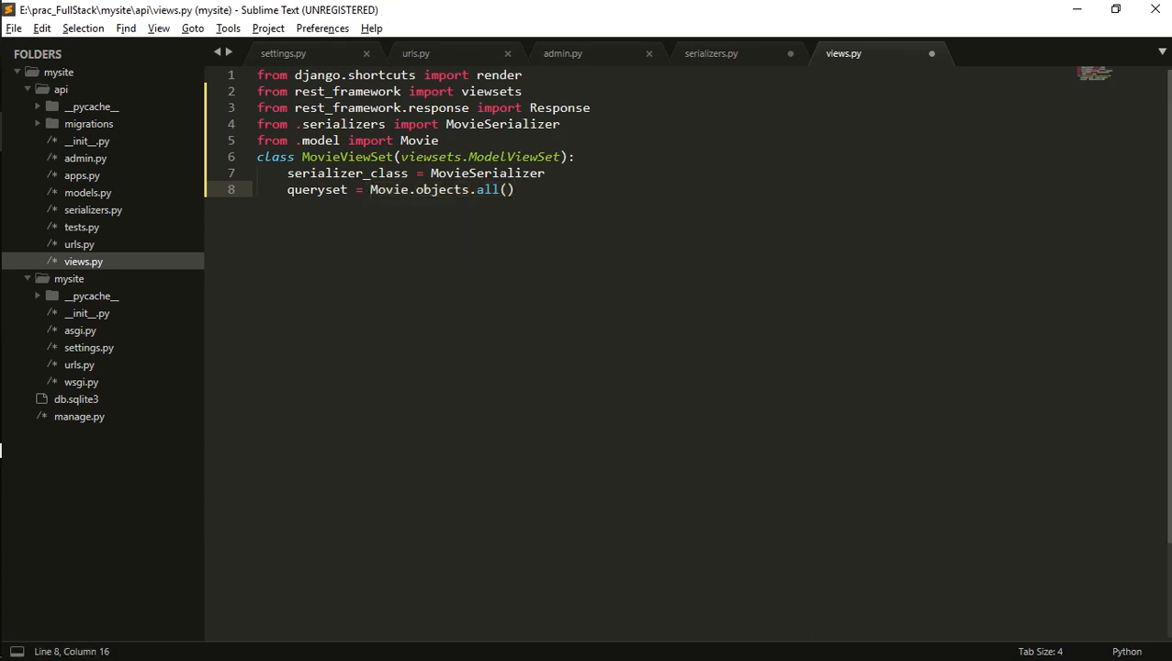
Step: Save views.py and close the admin.py and project urls.py tabs
key(ctrl+s)
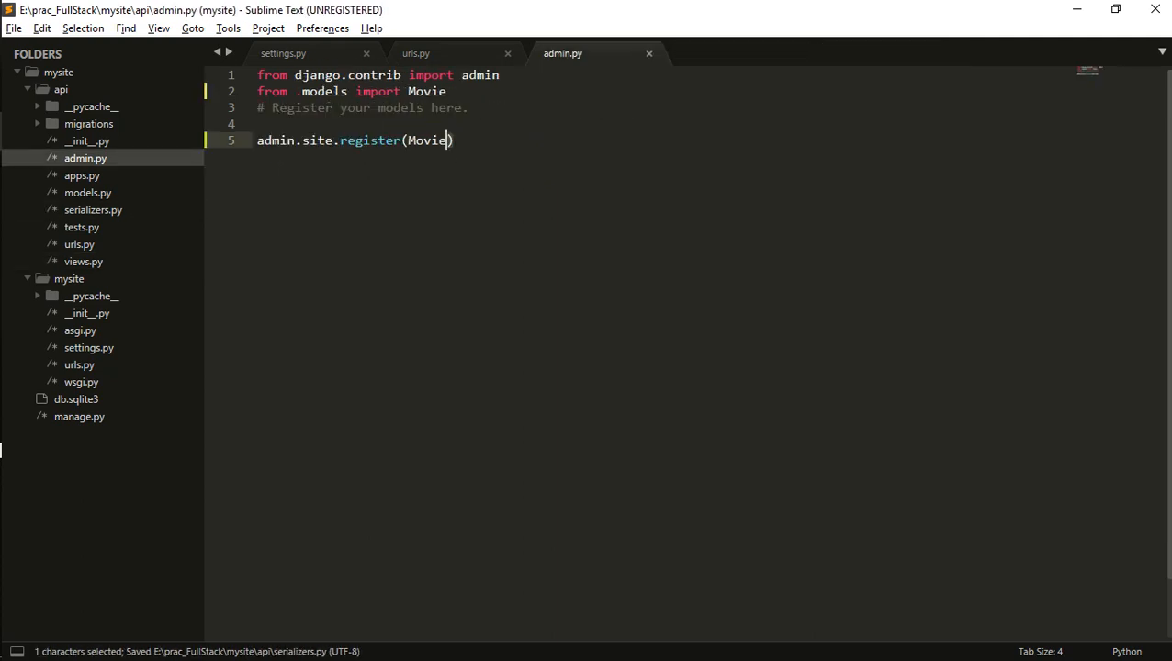
click(416, 53)
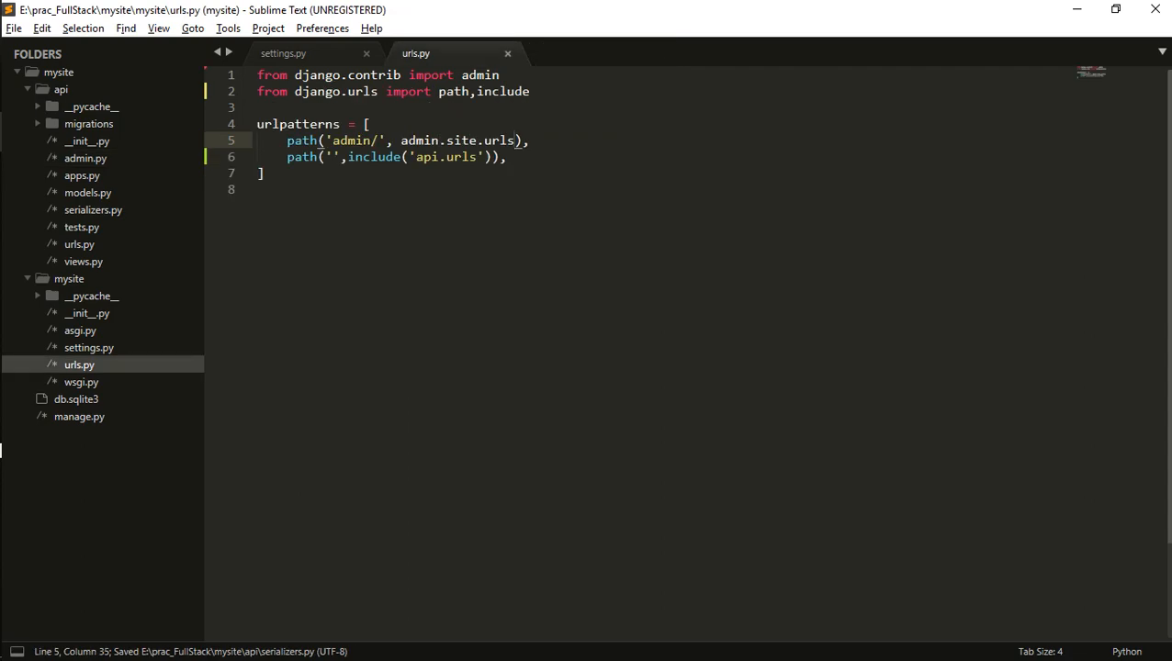
click(283, 51)
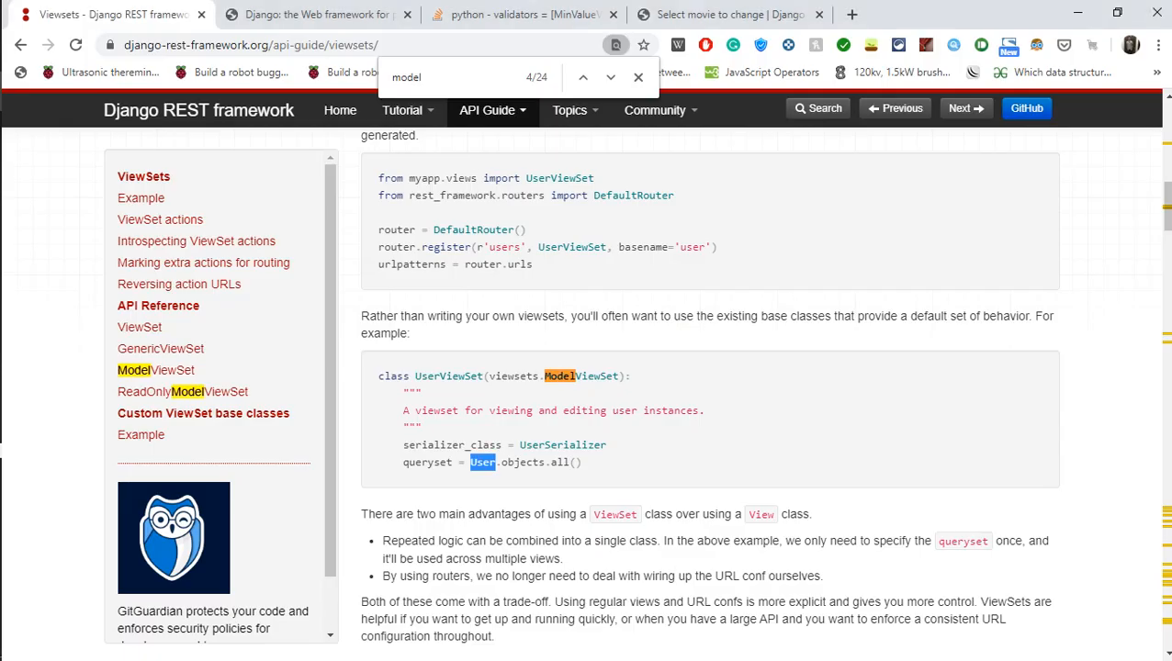
Step: Select 'from rest_framework import routers' in the Routers guide usage example
click(487, 110)
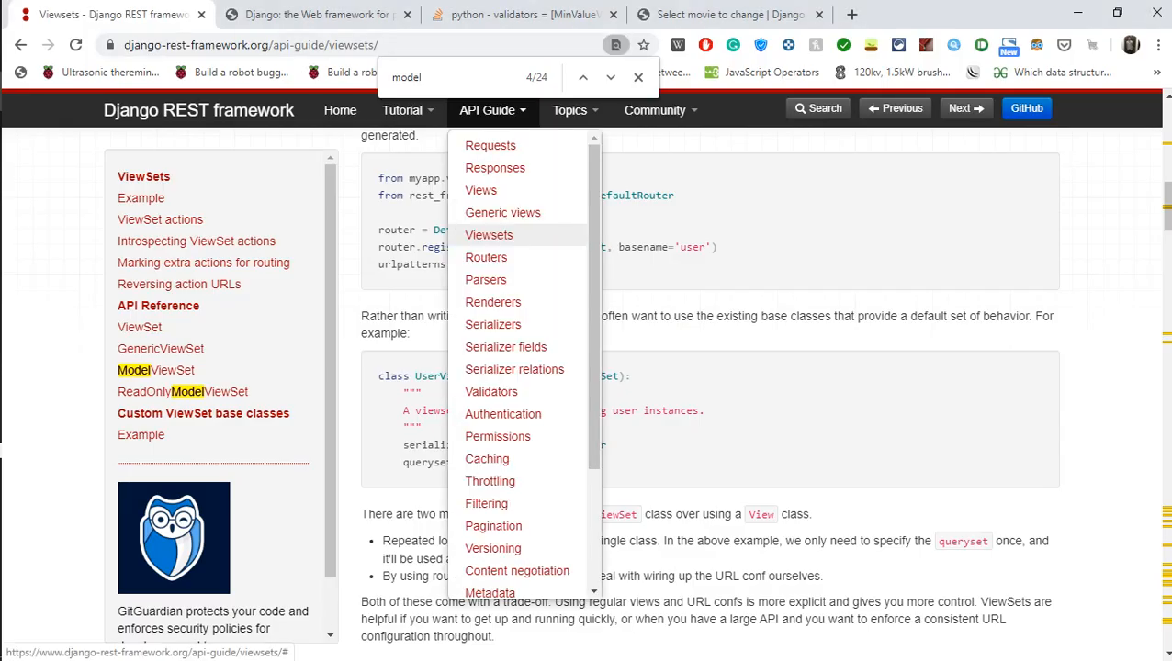
mouse_move(485, 257)
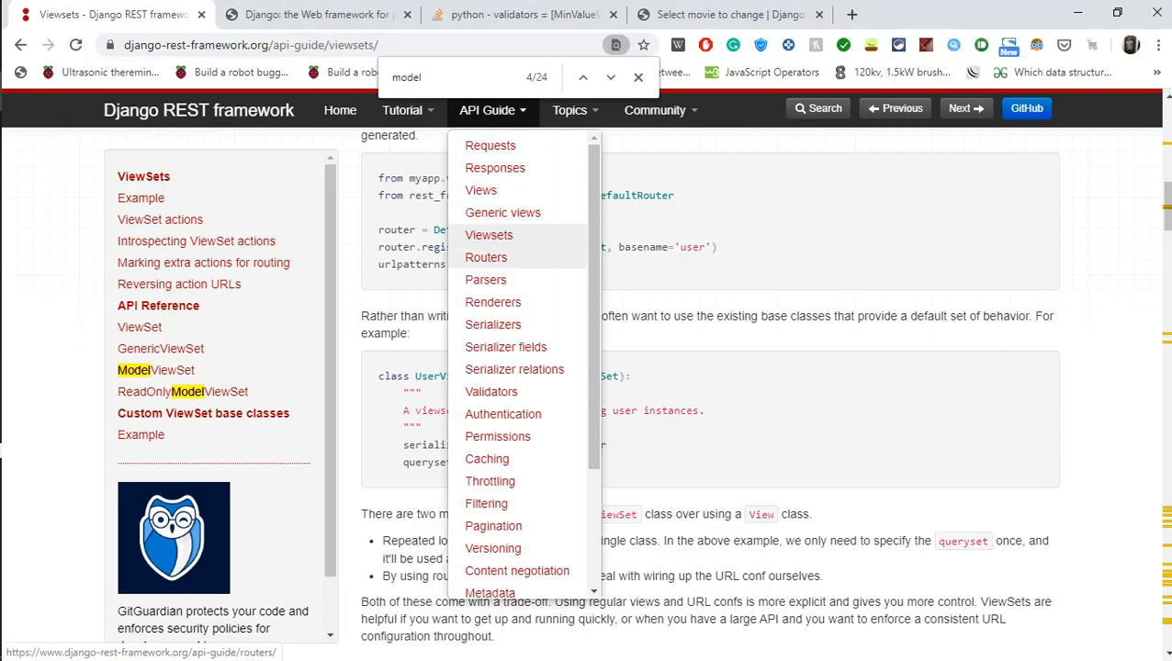
click(485, 257)
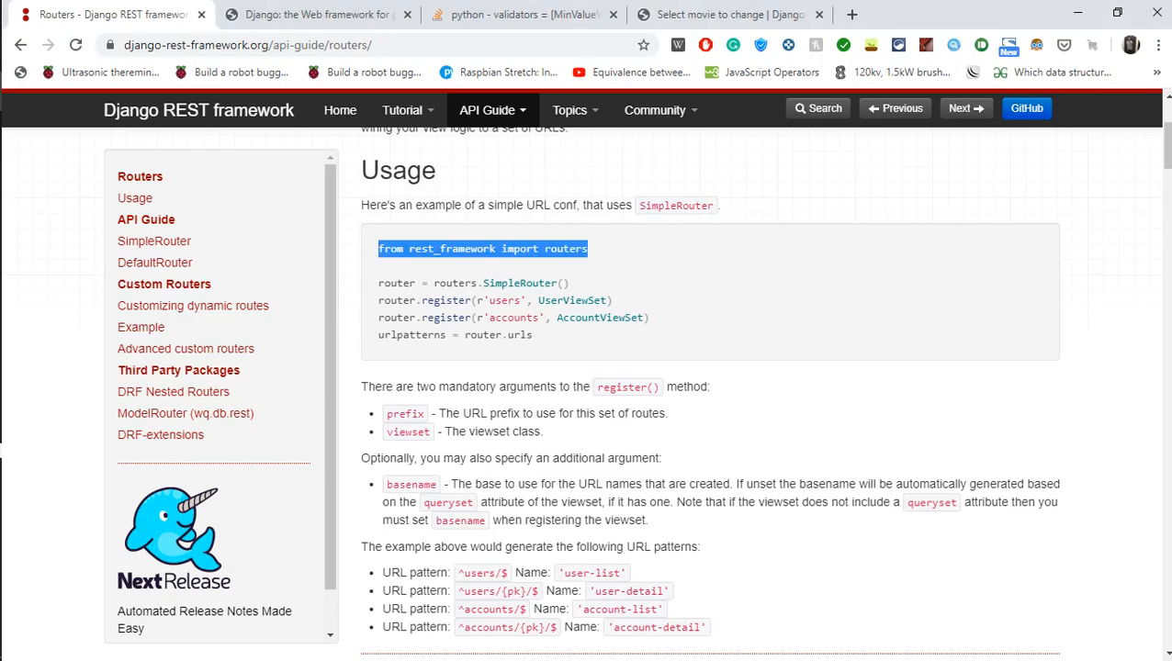
scroll(down, 3)
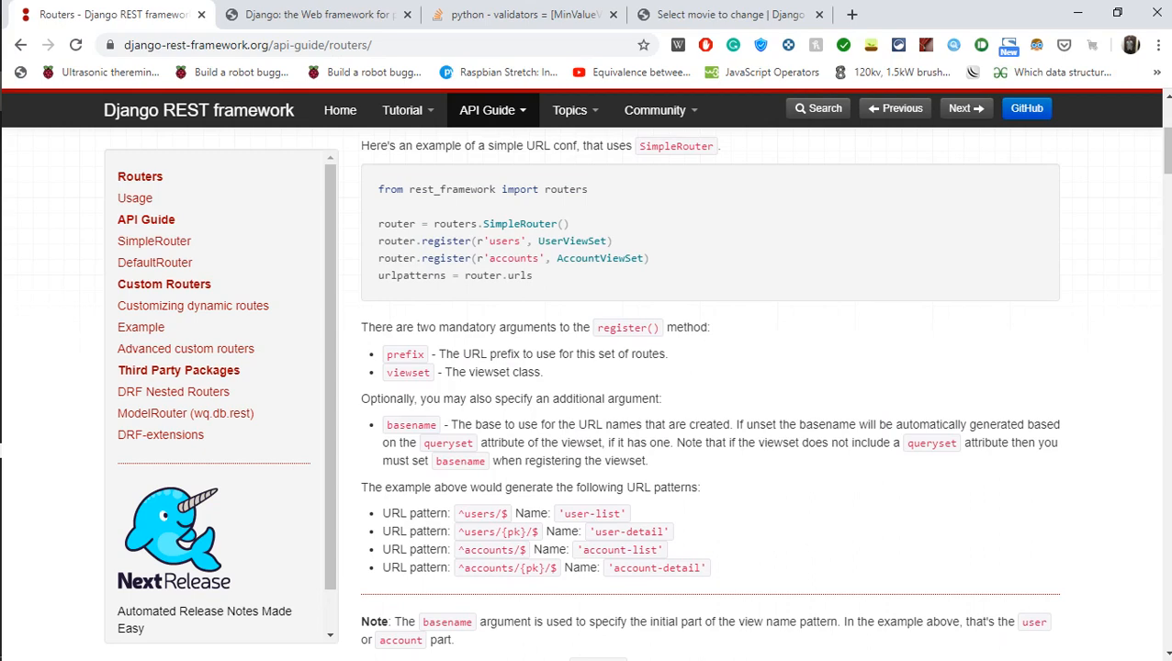
triple_click(474, 224)
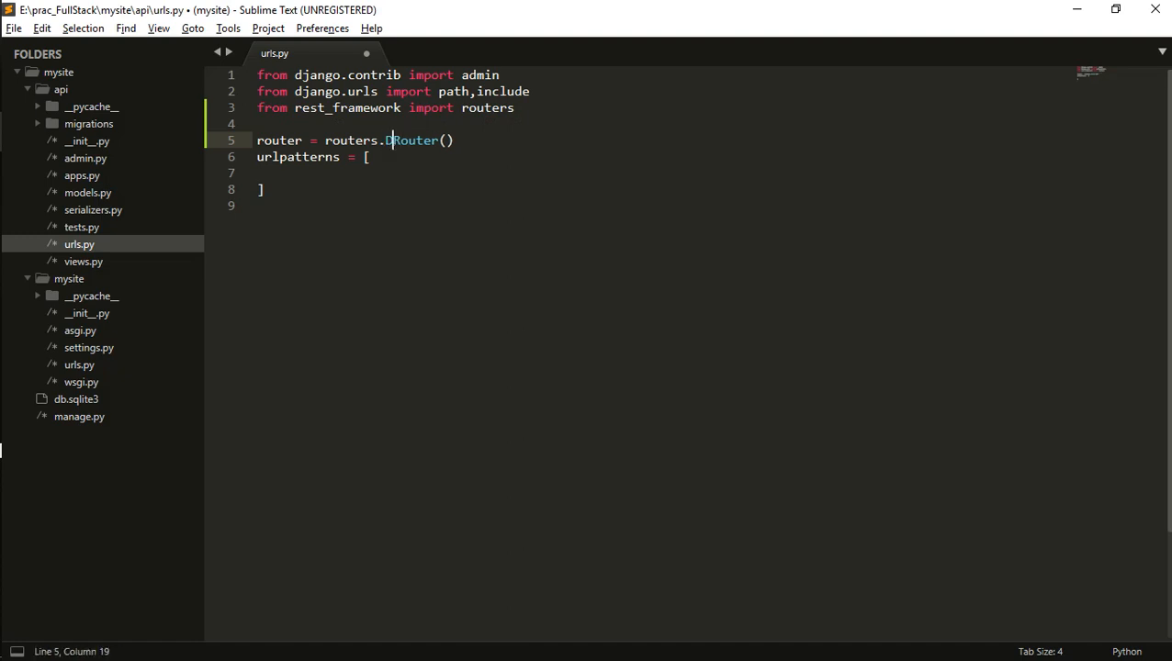
Step: Assign router = routers.DefaultRouter() with a blank line before urlpatterns
text(efault)
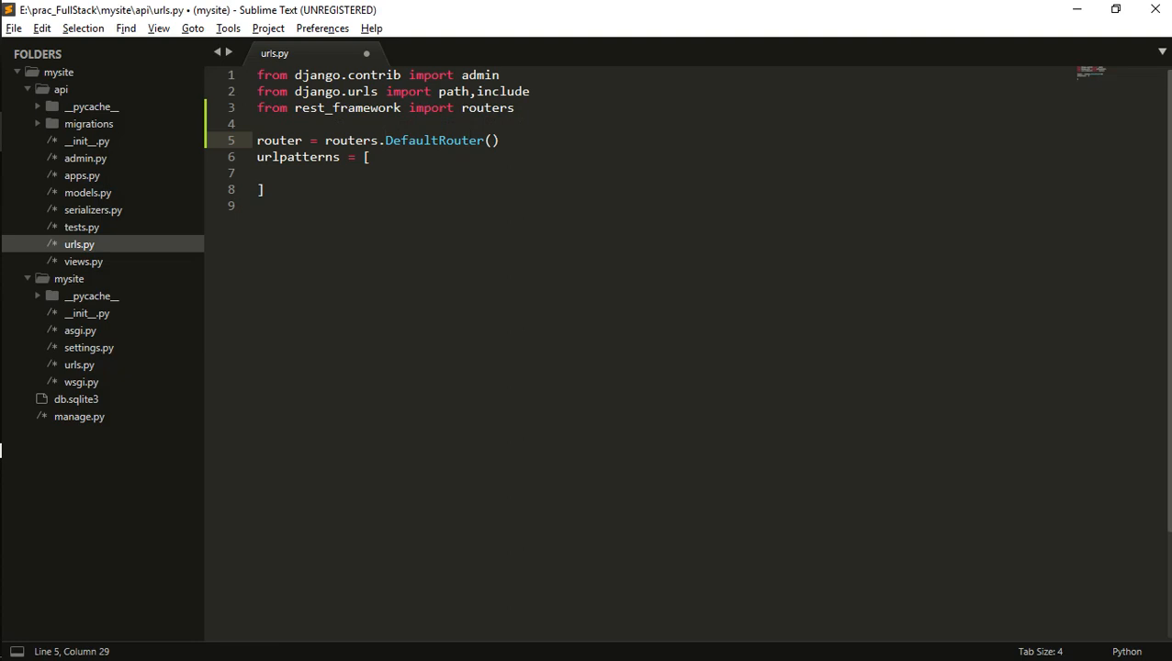
key(enter)
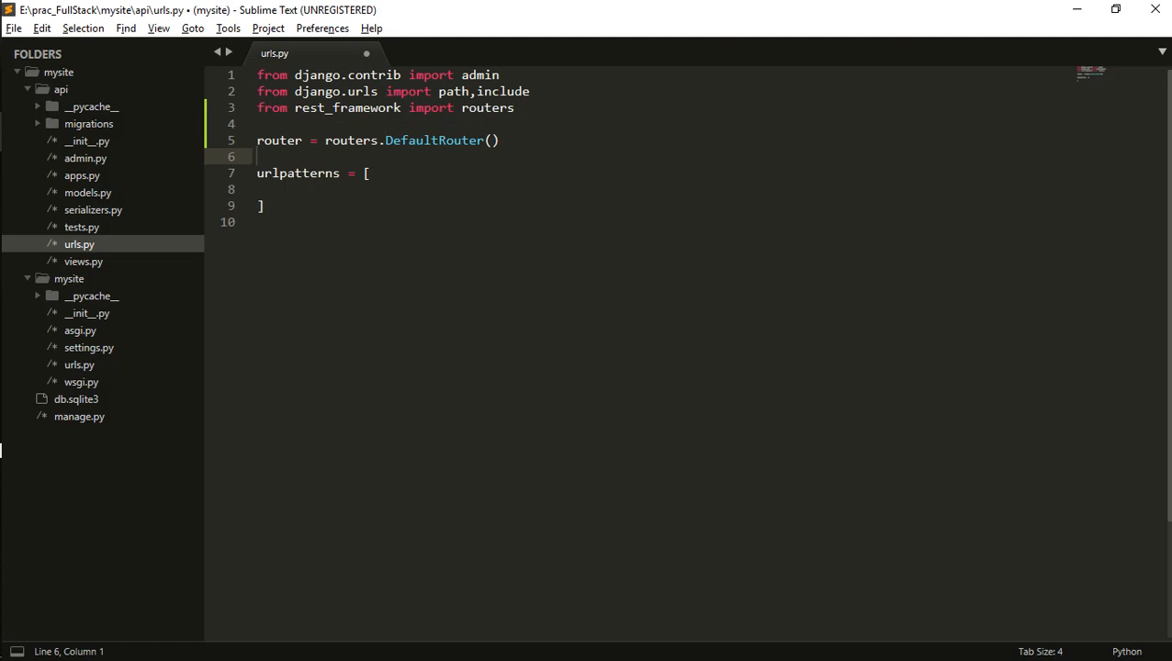
click(110, 15)
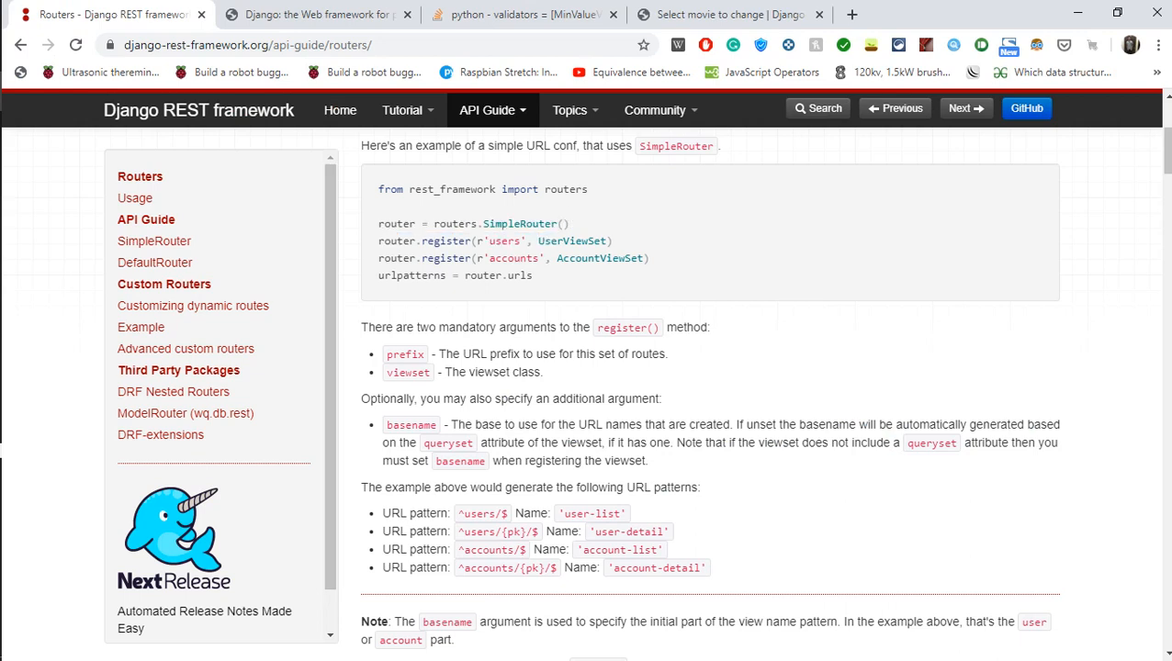
Step: Return from the Routers docs to api/urls.py to start a new import line
key(alt+tab)
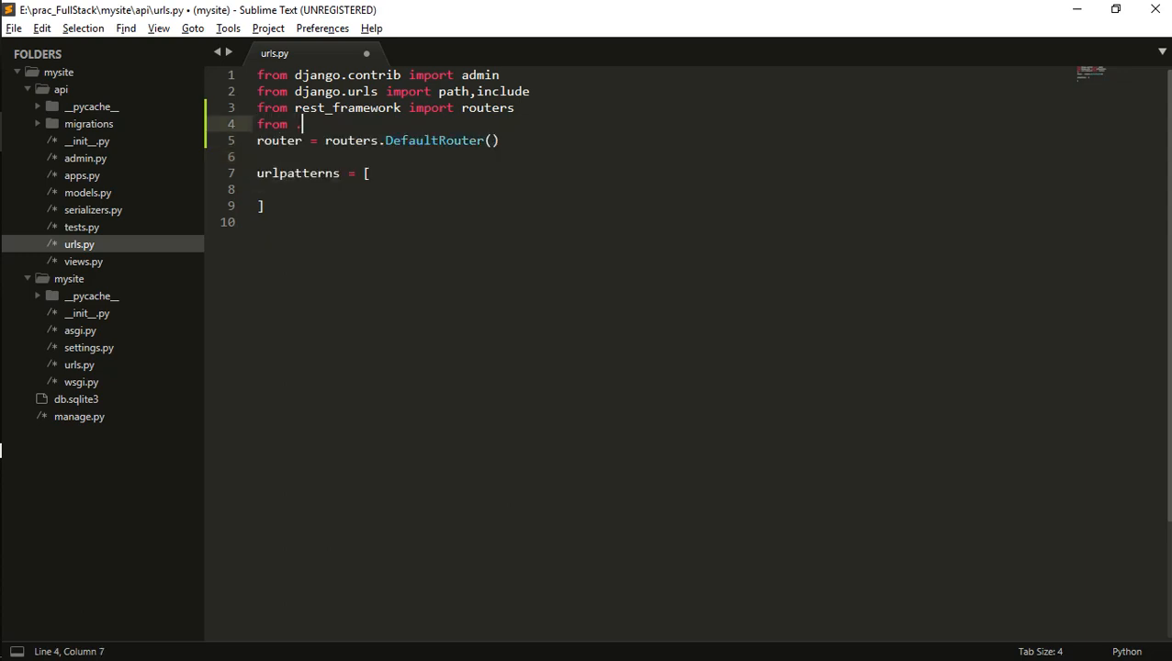
Step: Import MovieViewSet from .views
text(.views imp)
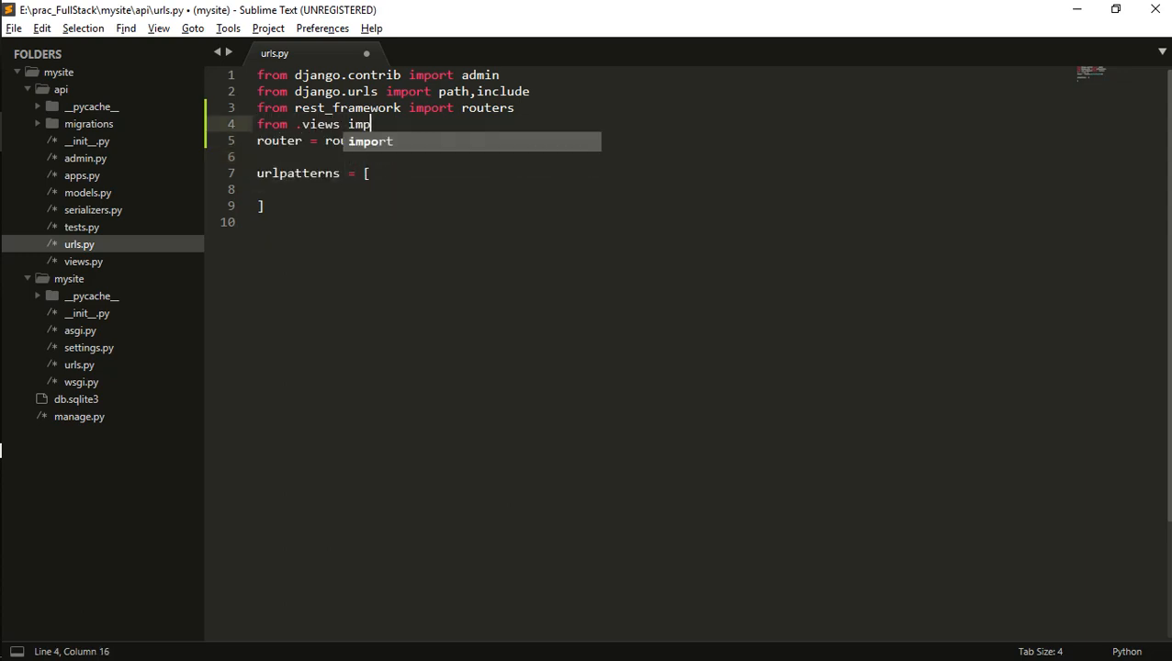
text(ort Movie)
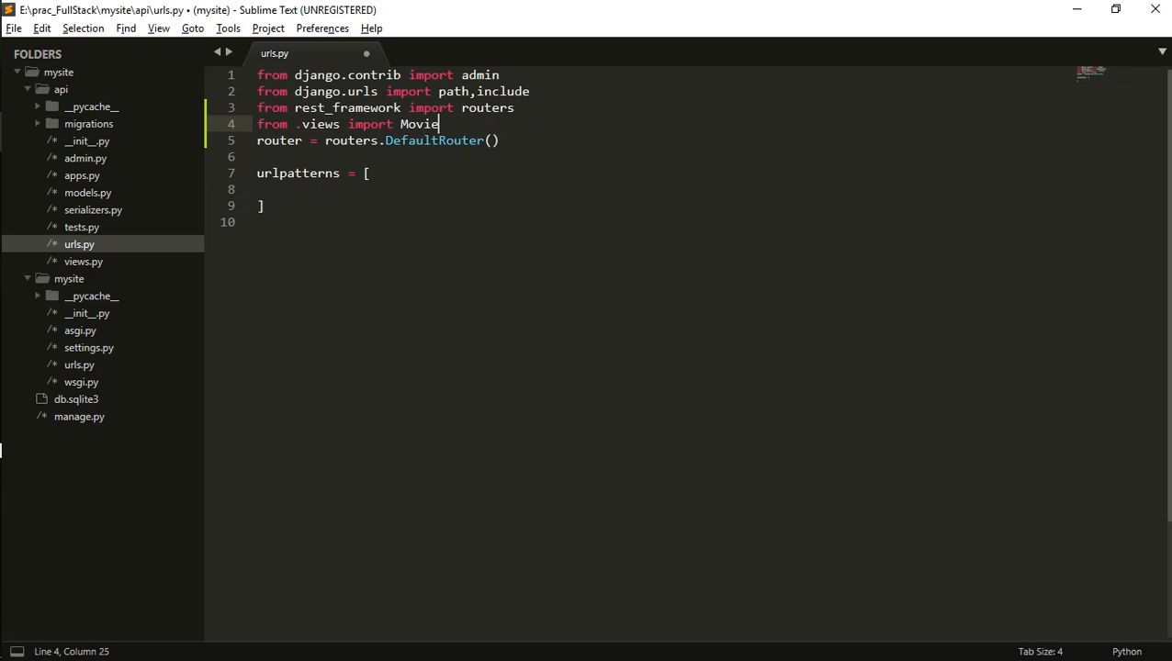
text(ViewSet)
click(662, 156)
text(router.)
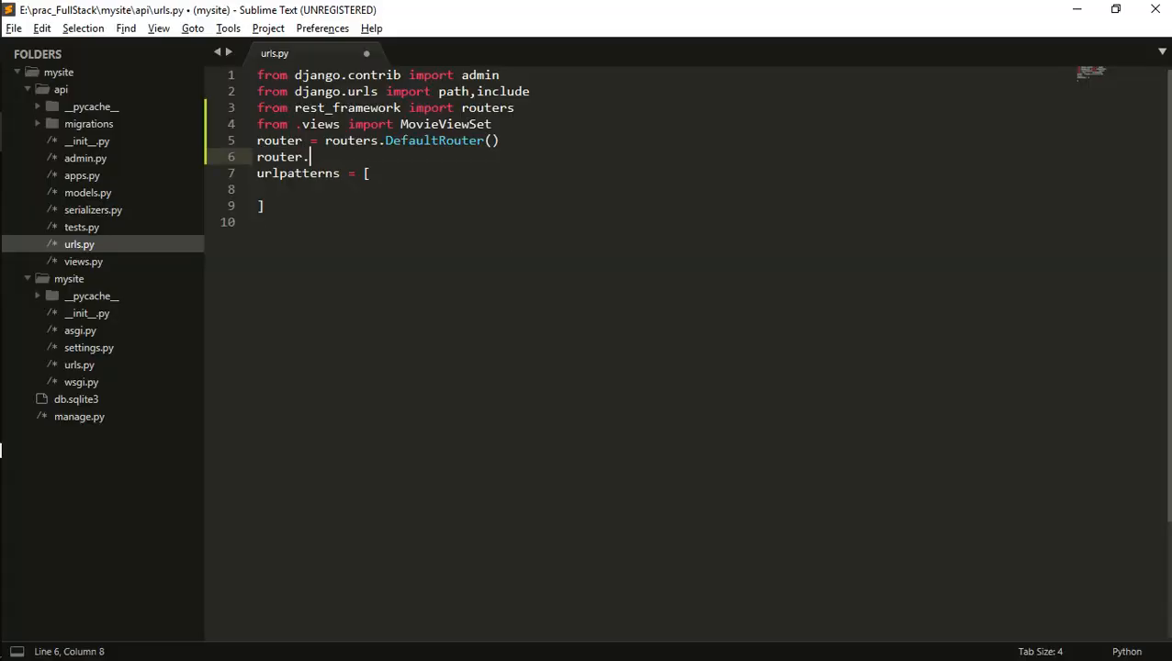
Step: Register MovieViewSet on the router as 'movie' and set urlpatterns = router.urls
text(register())
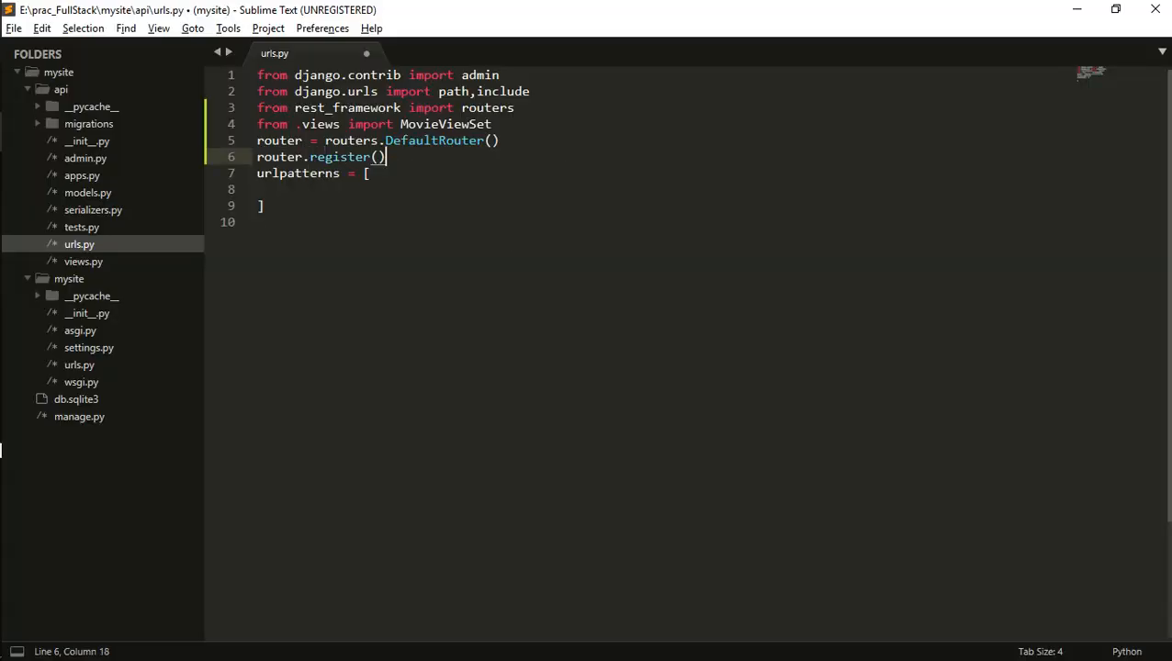
text('')
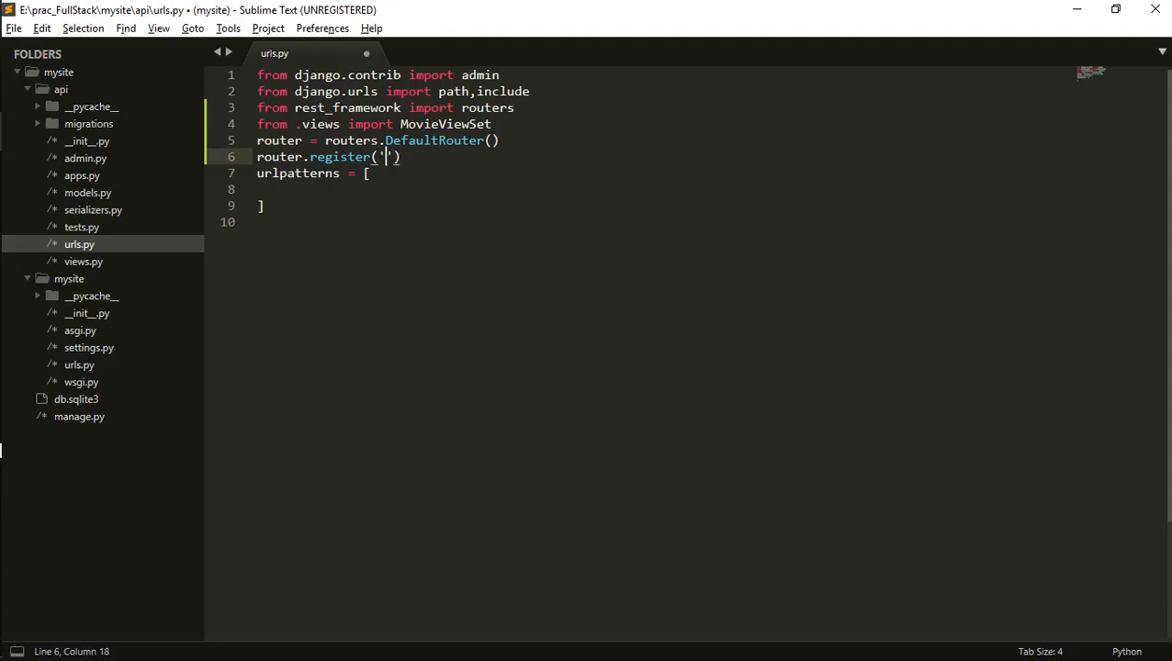
text(movie)
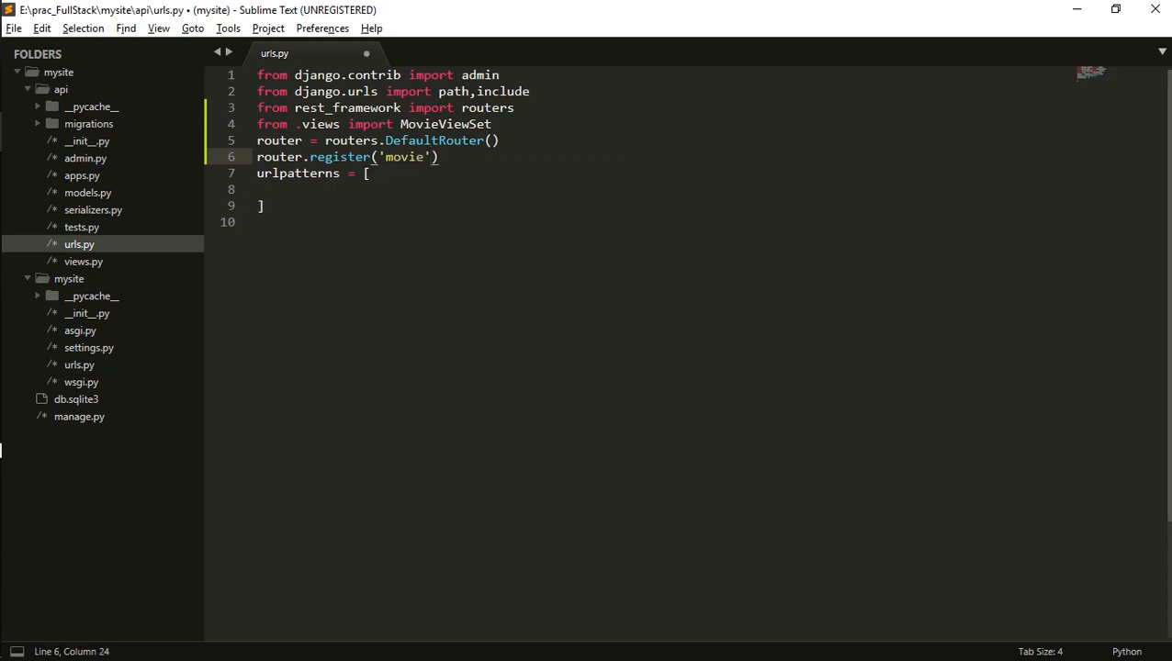
text(,M)
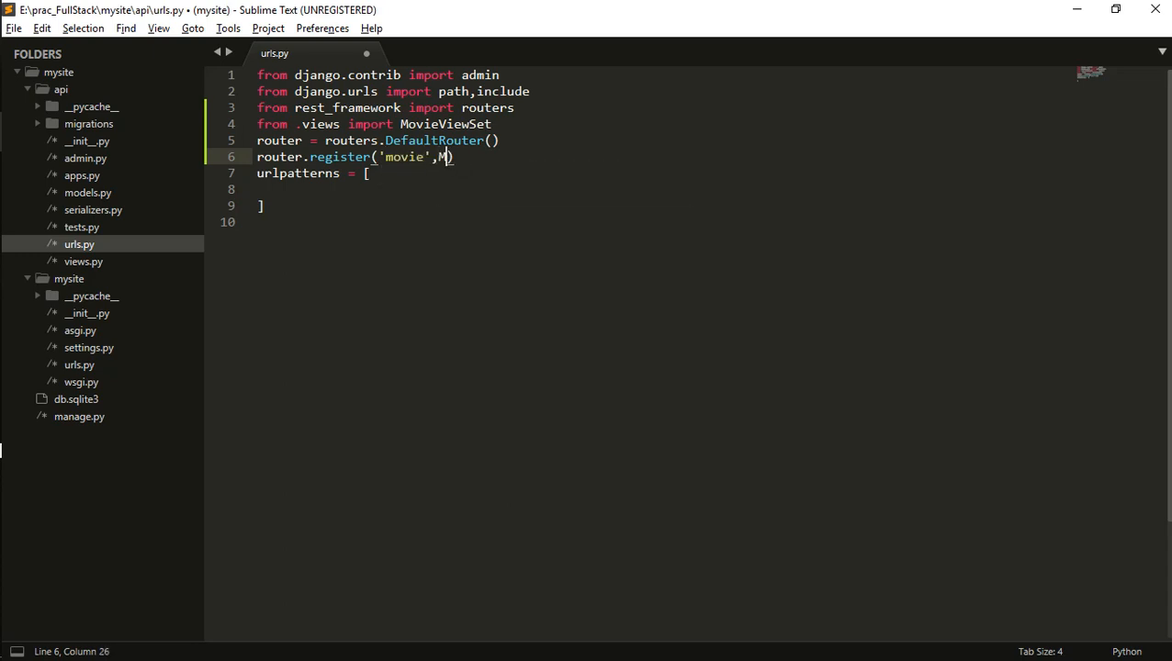
text(ovieViewSet)
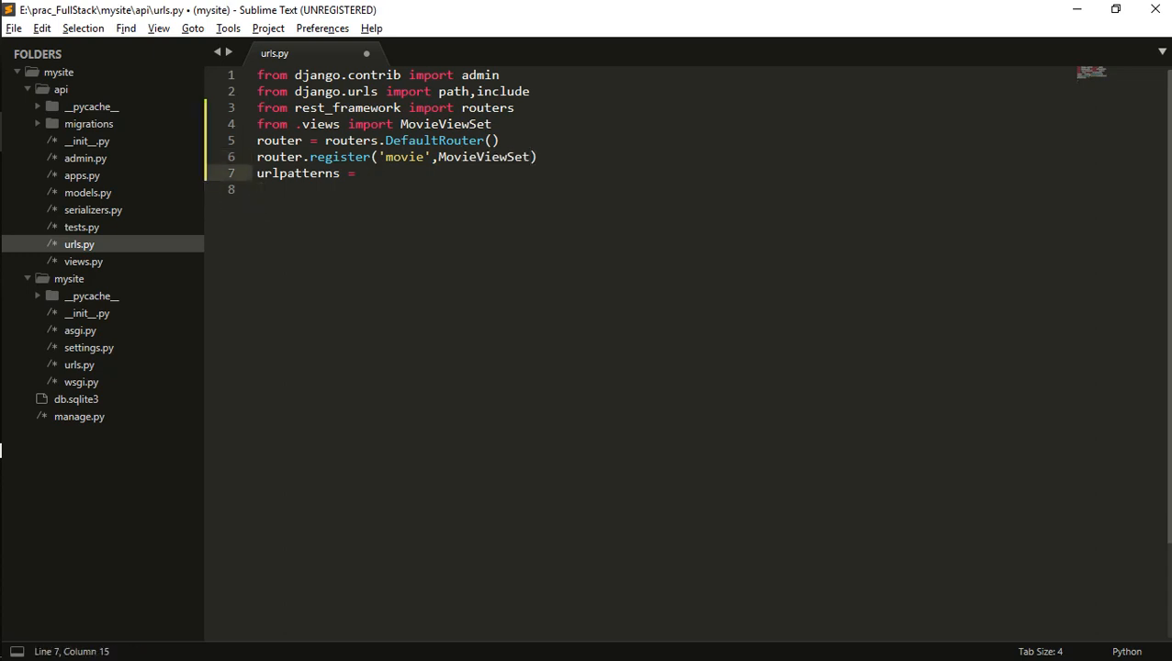
text(router.u)
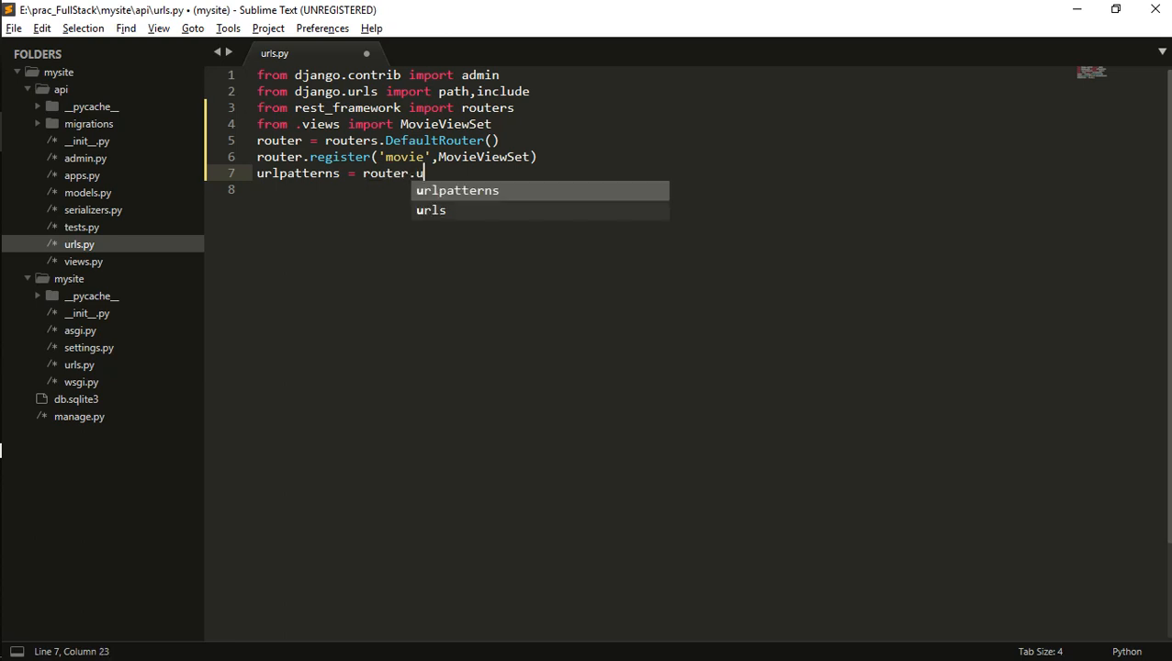
key(Tab)
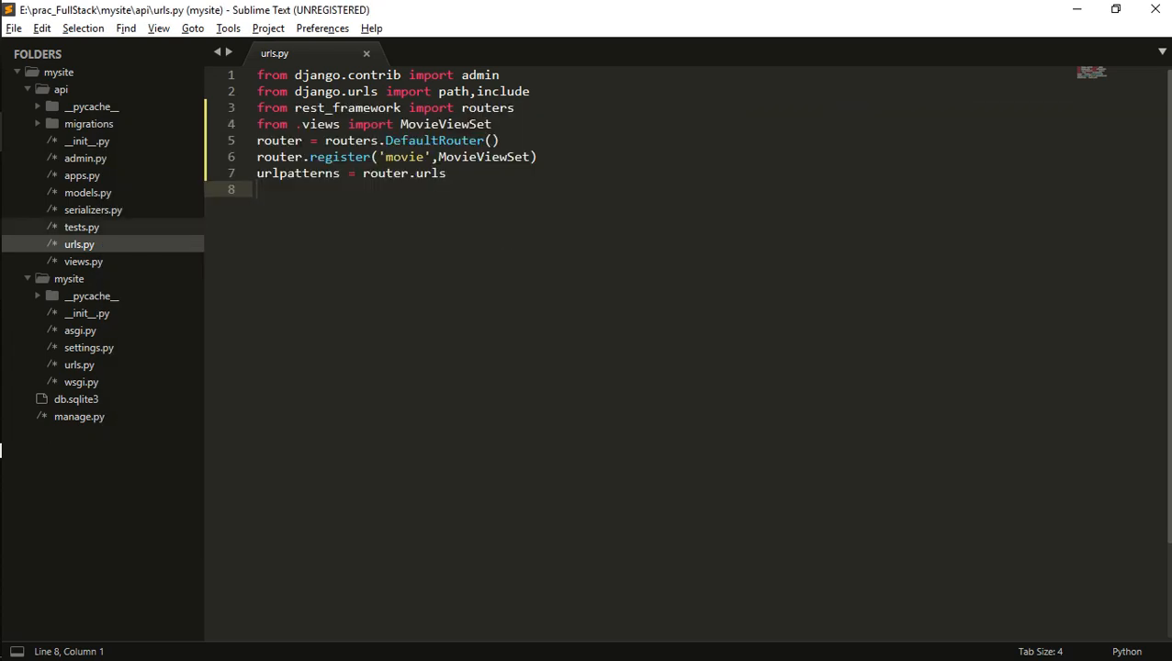
Step: Fix the Movie import in views.py to 'from .models import Movie' and save so runserver reloads
click(92, 210)
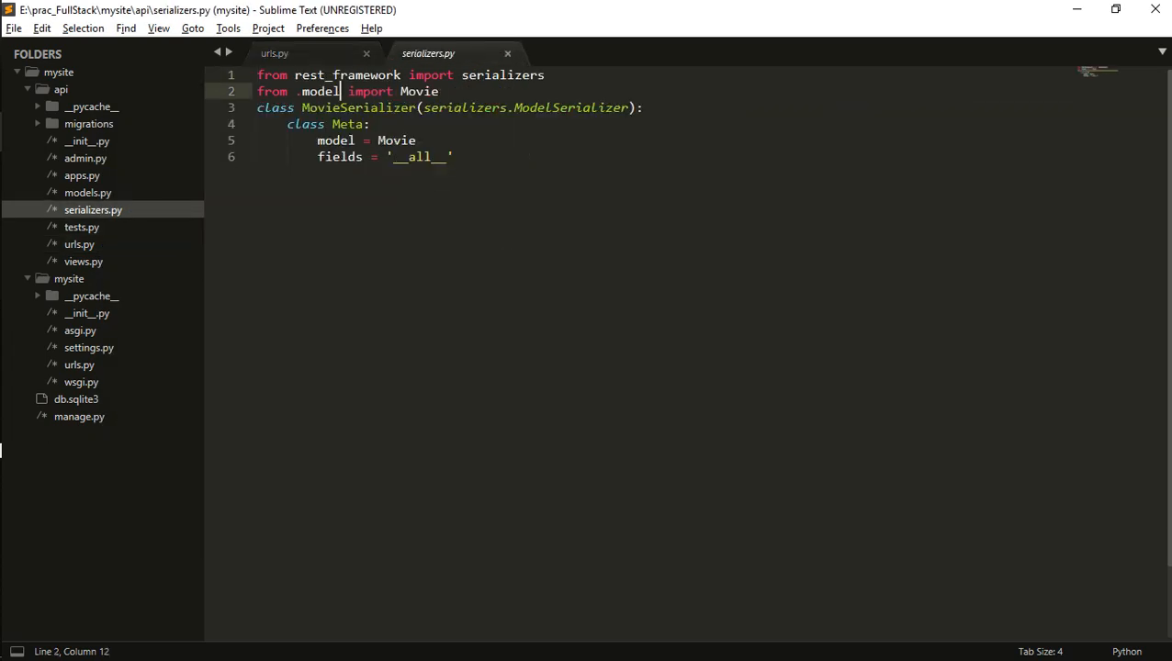
text(s)
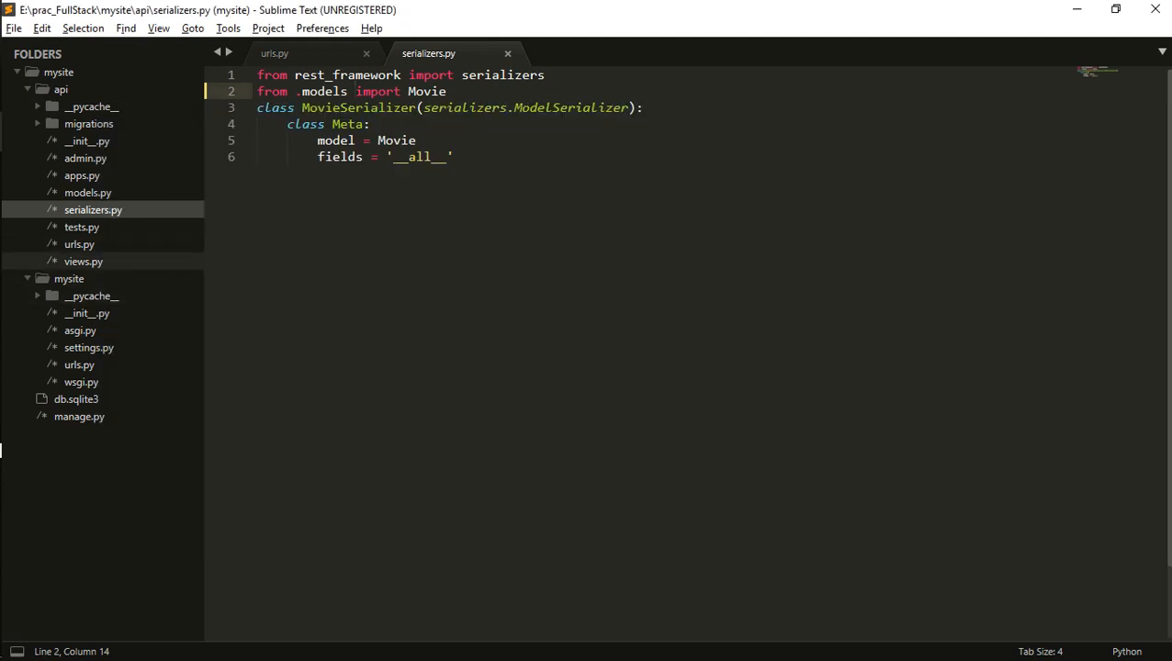
click(560, 52)
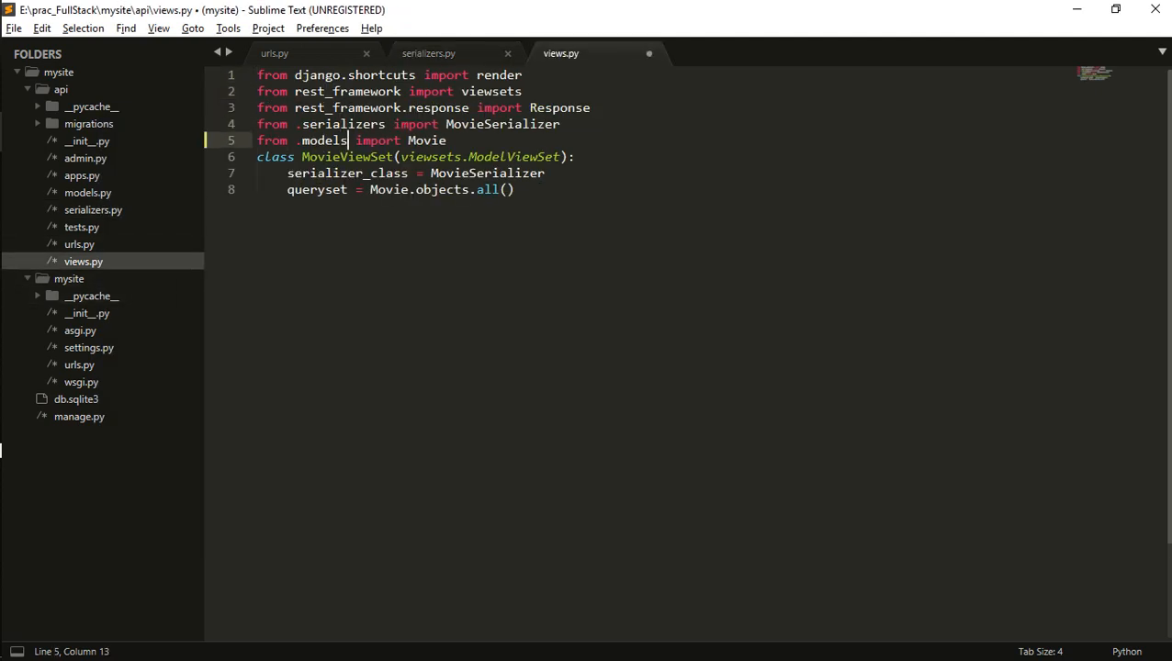
key(ctrl+s)
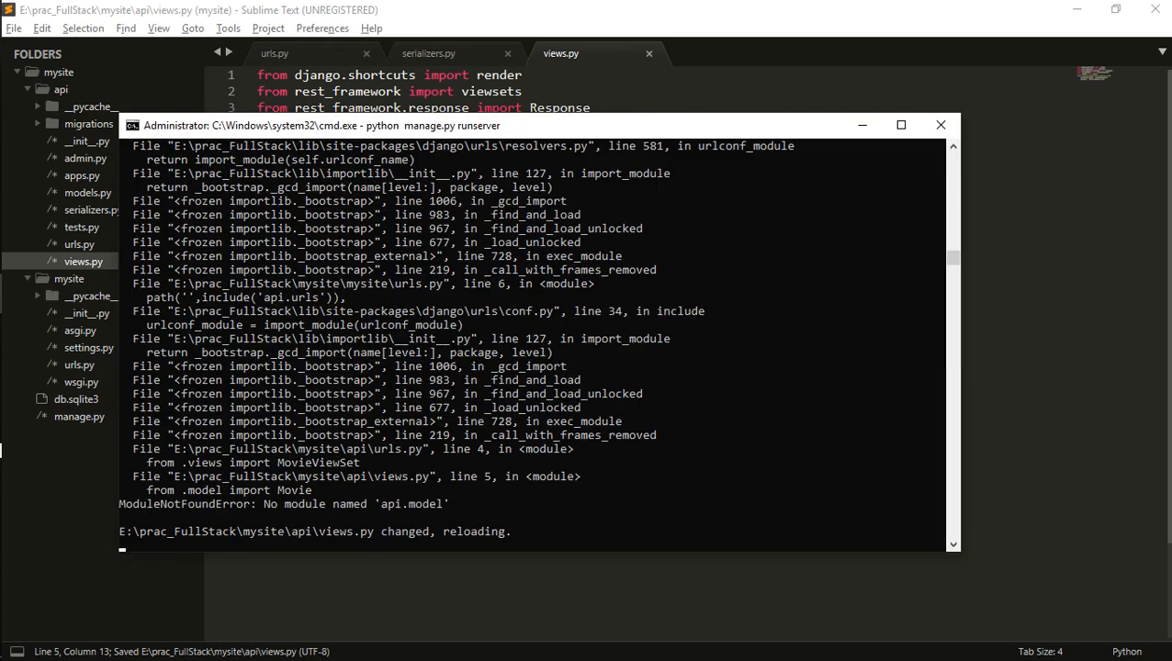
key(alt+tab)
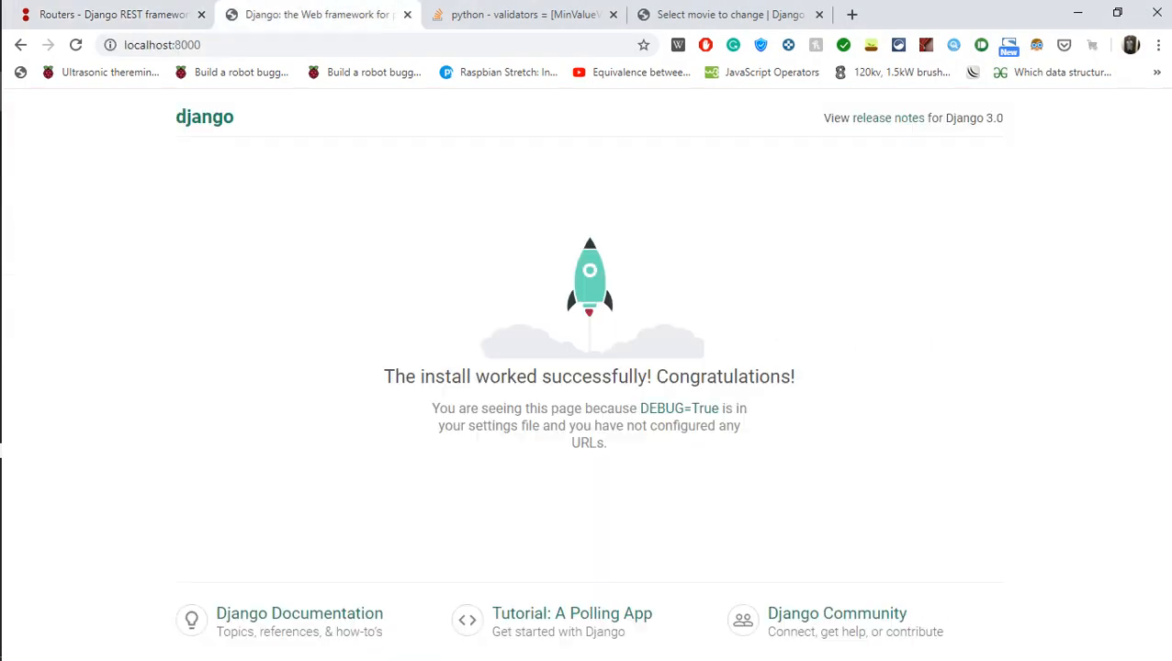
Step: View the Django start page at localhost:8000, then move to Postman showing the Avatar POST
click(76, 44)
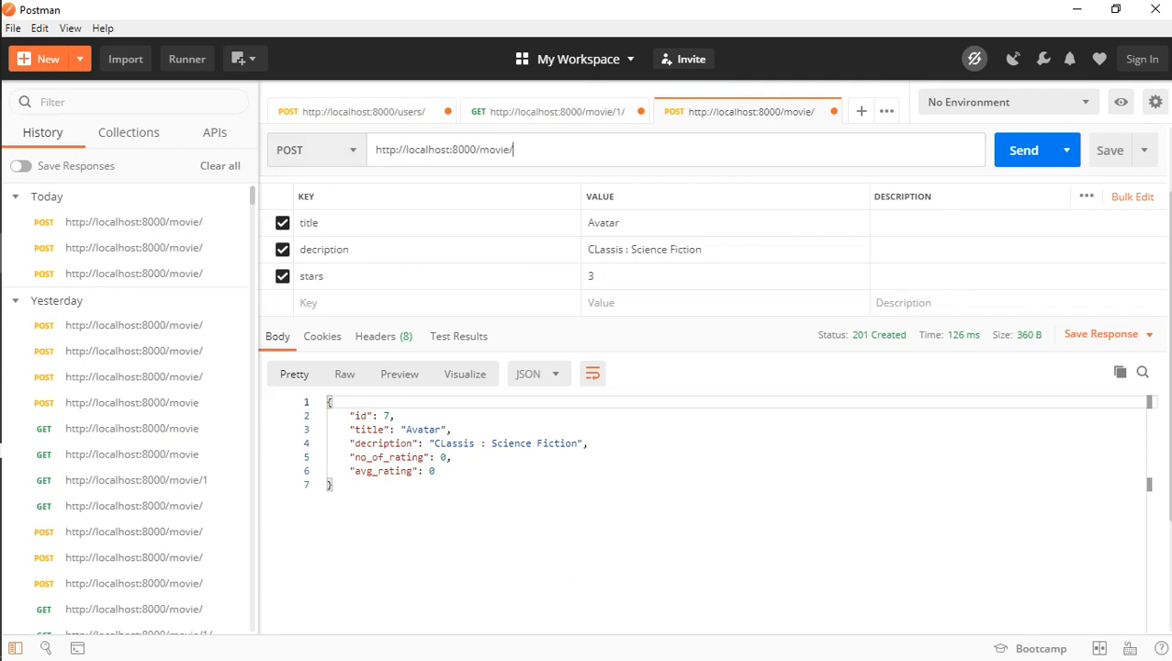
Step: Send a GET to localhost:8000/movie/ and view the 200 OK Extraction listing as pretty JSON
click(316, 150)
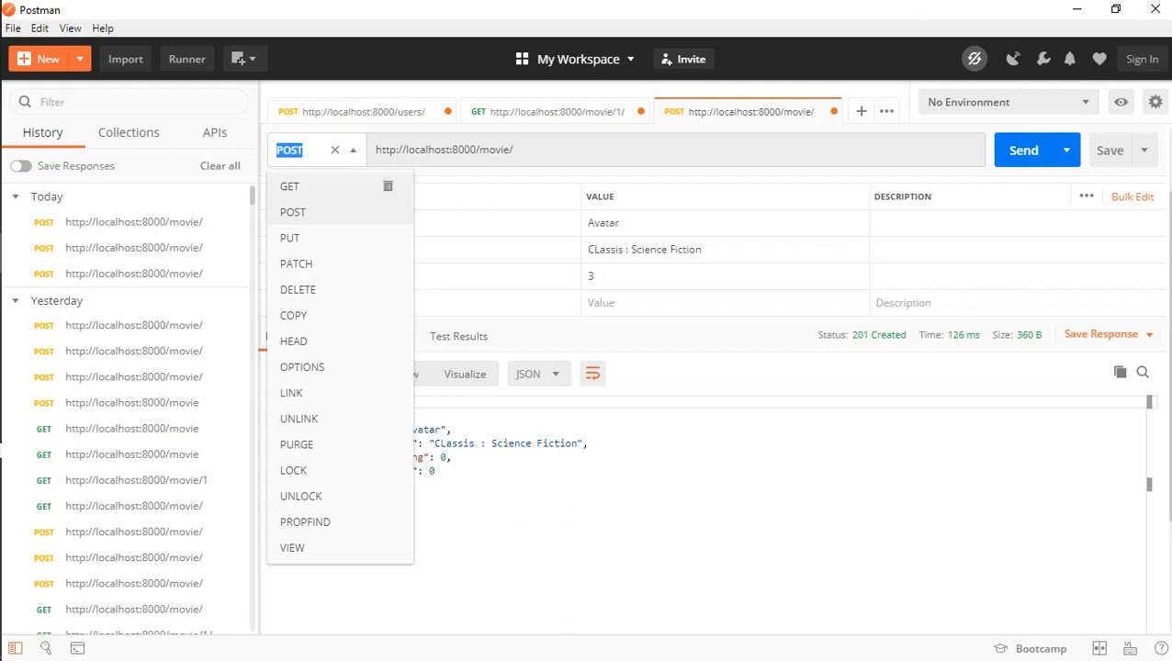
click(290, 185)
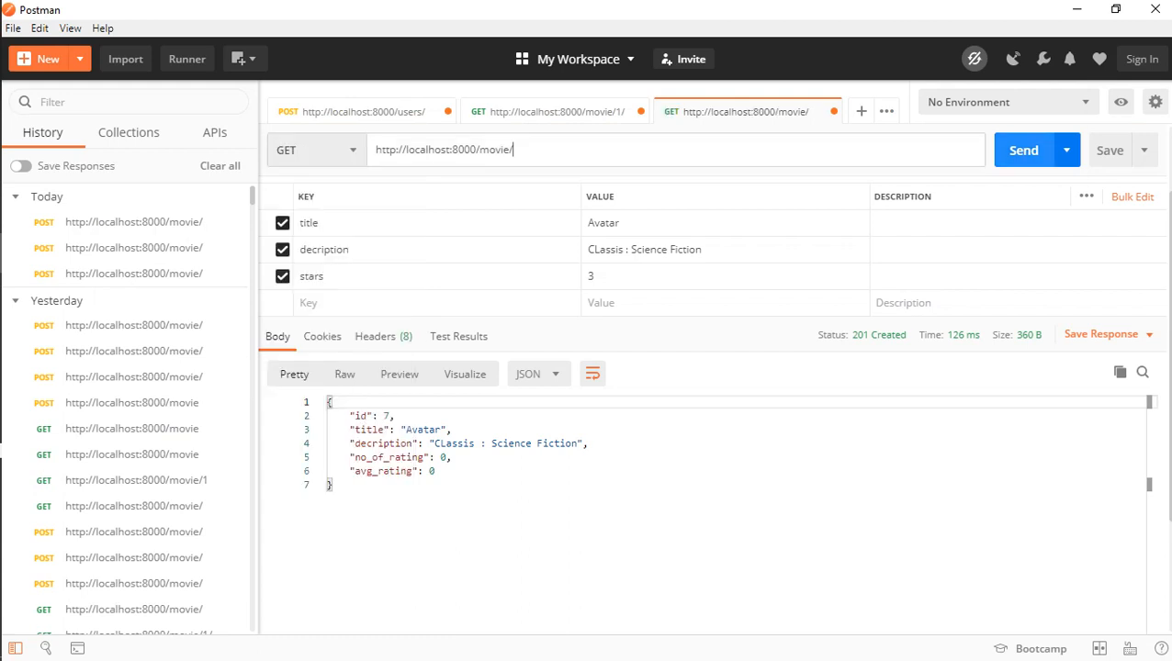
click(1023, 151)
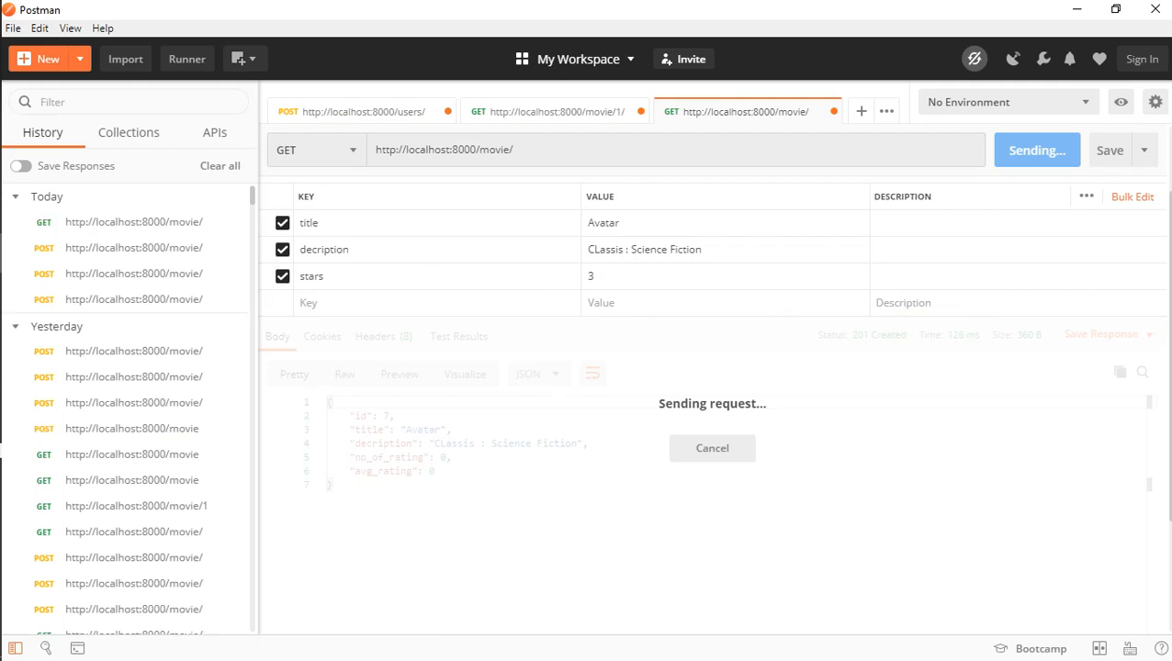
click(1036, 151)
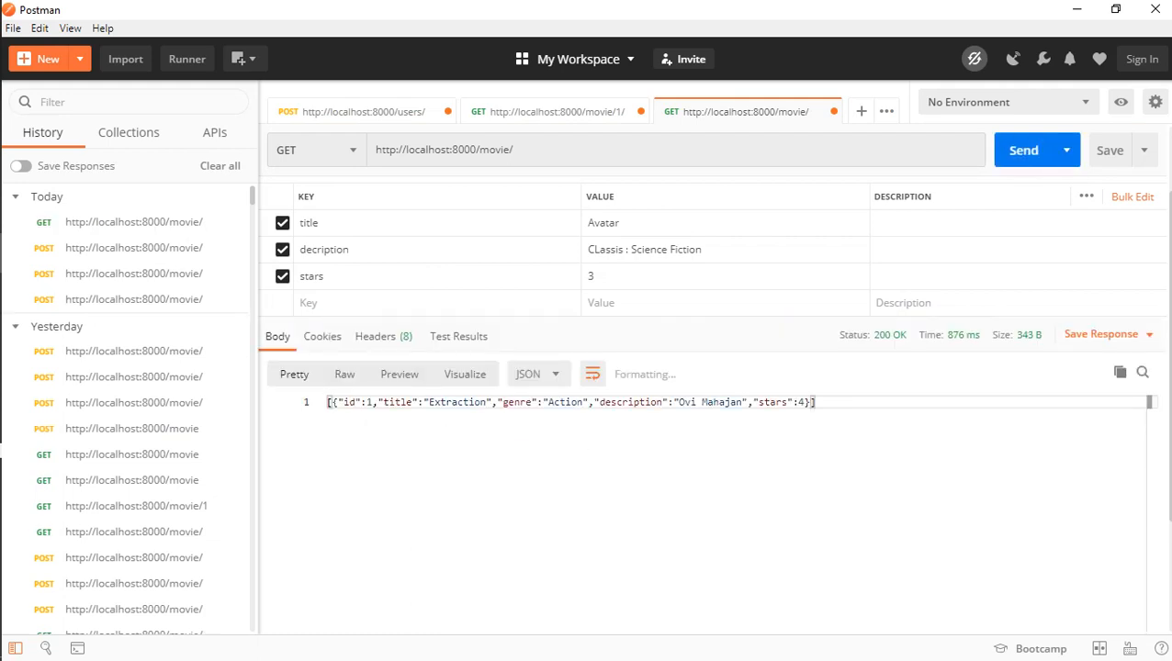
click(592, 375)
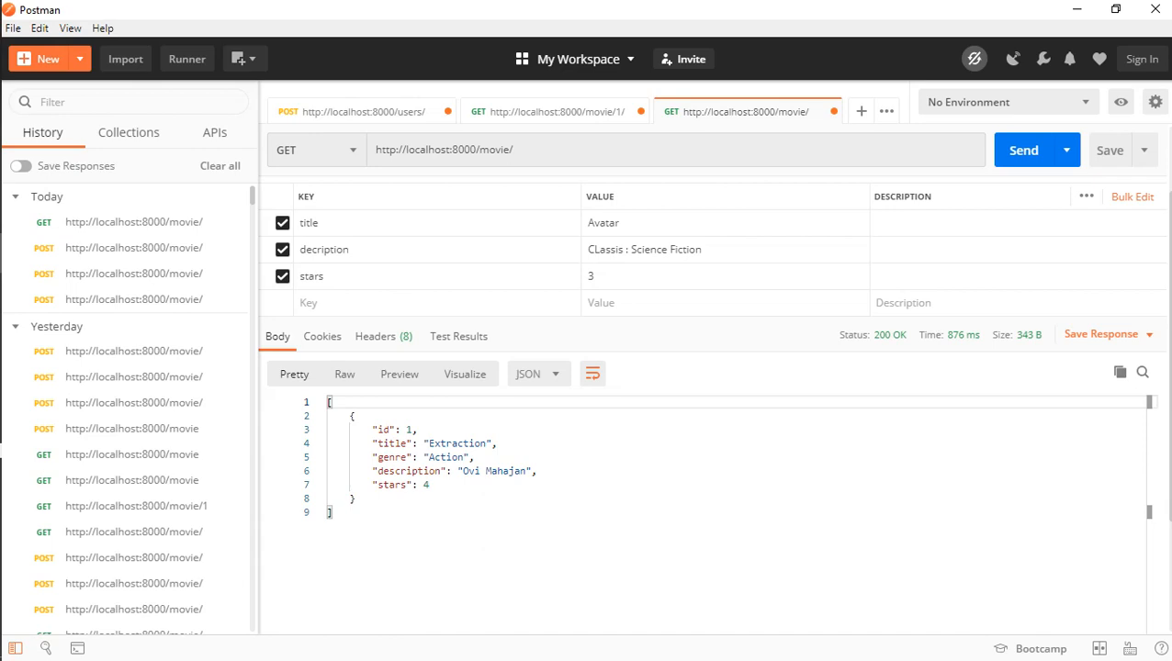
key(alt+tab)
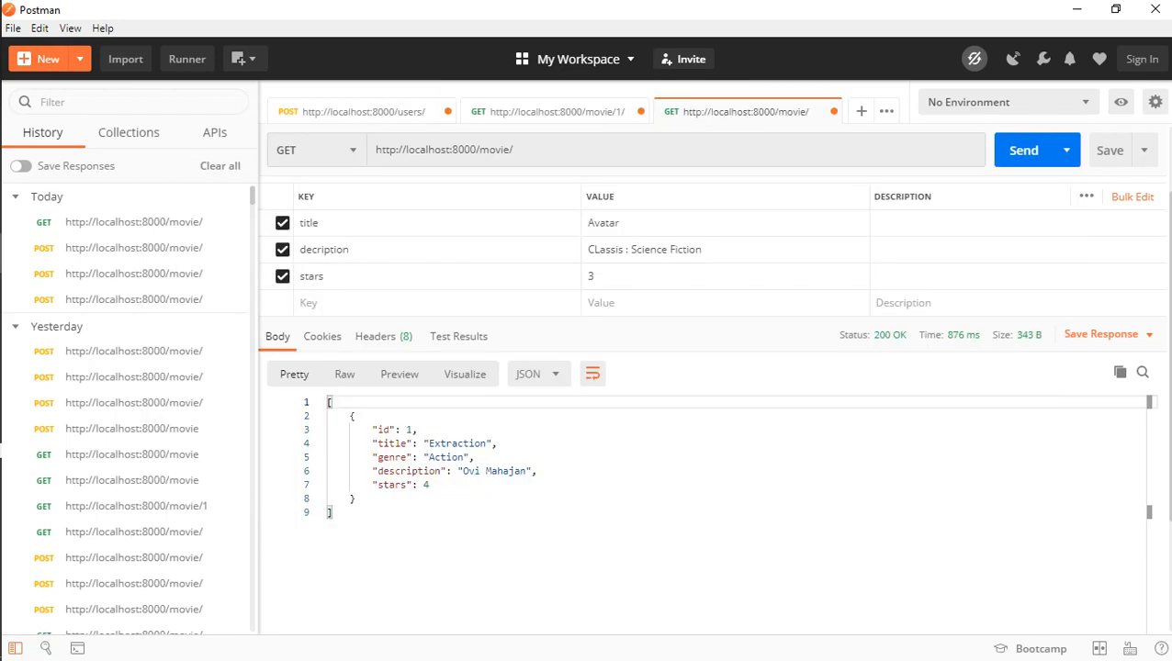
click(316, 150)
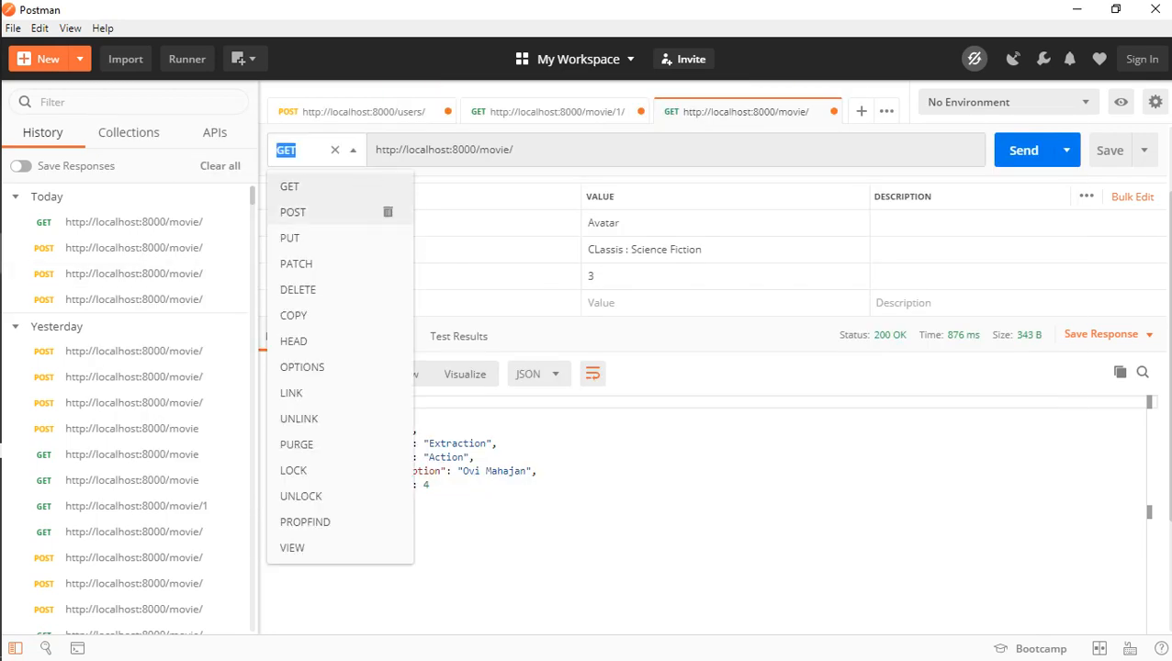
Step: POST a second movie Avatar with genre Sci-Fi and 3 stars, returning 201 Created as id 2
click(292, 213)
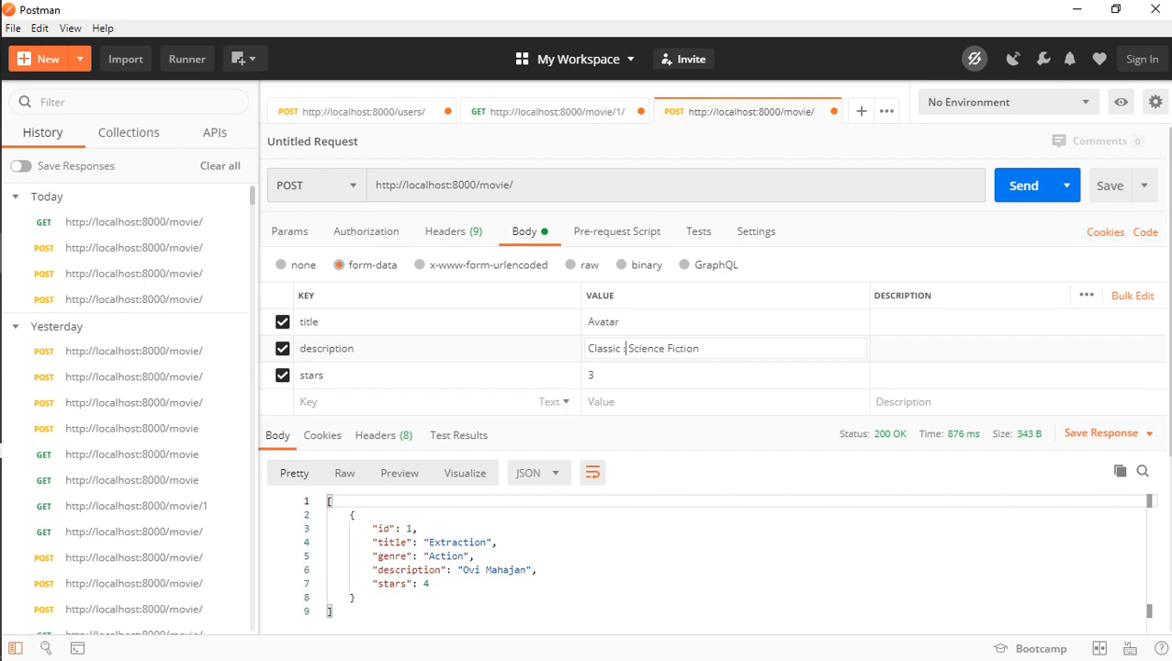
double_click(312, 375)
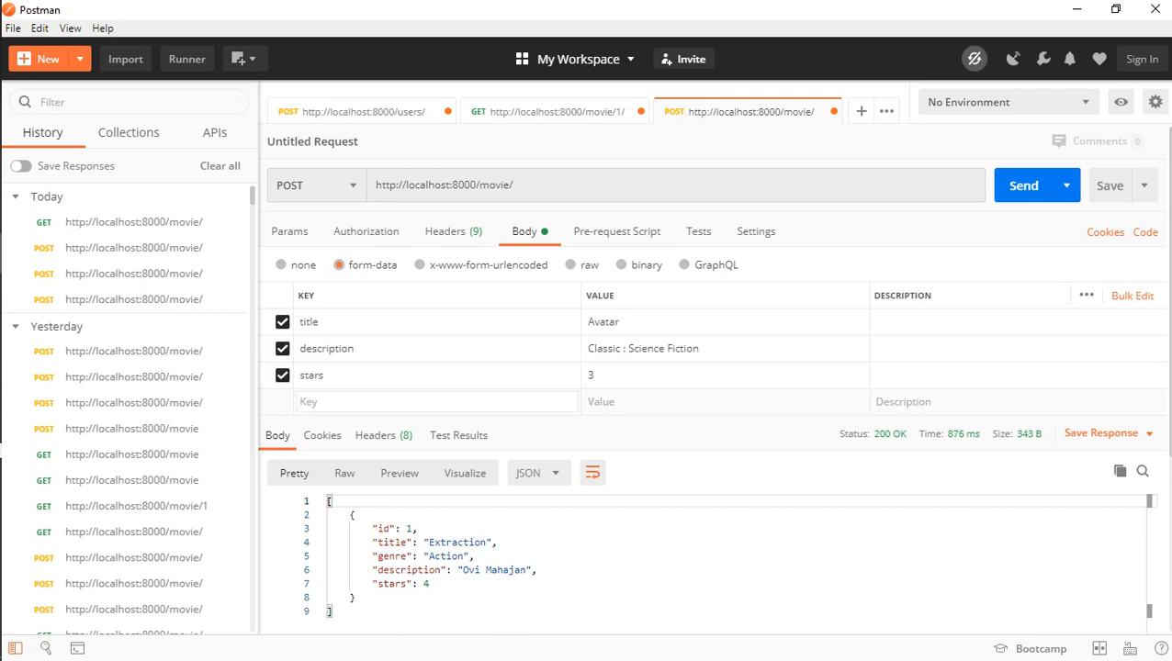
text(genre)
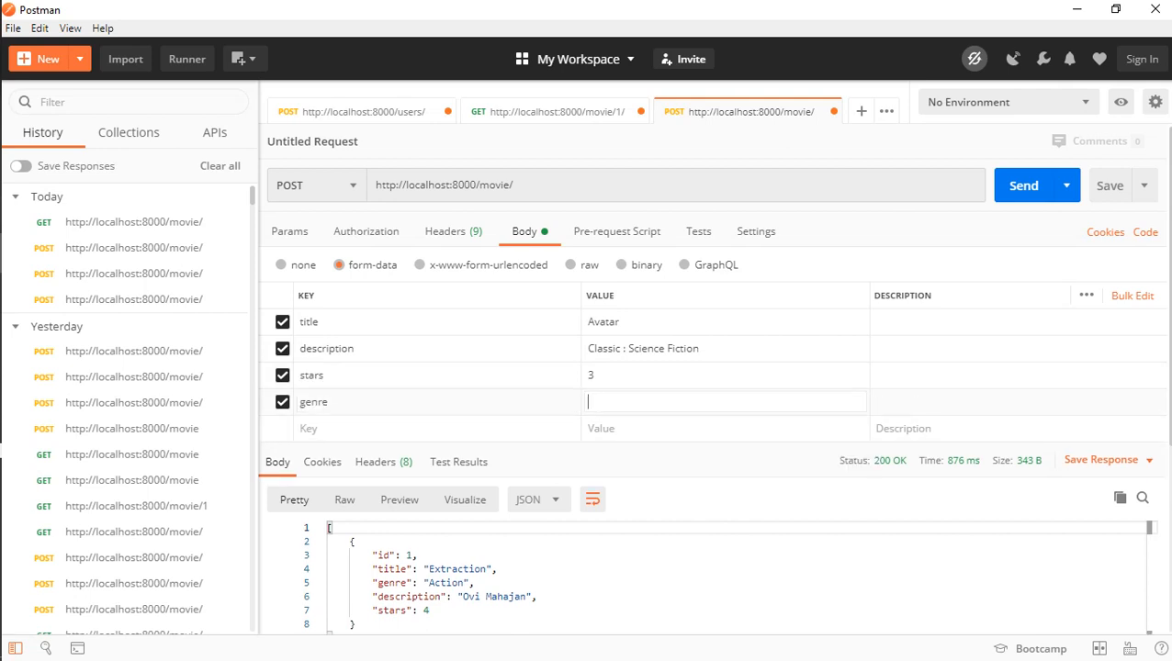
text(Sci-Fi)
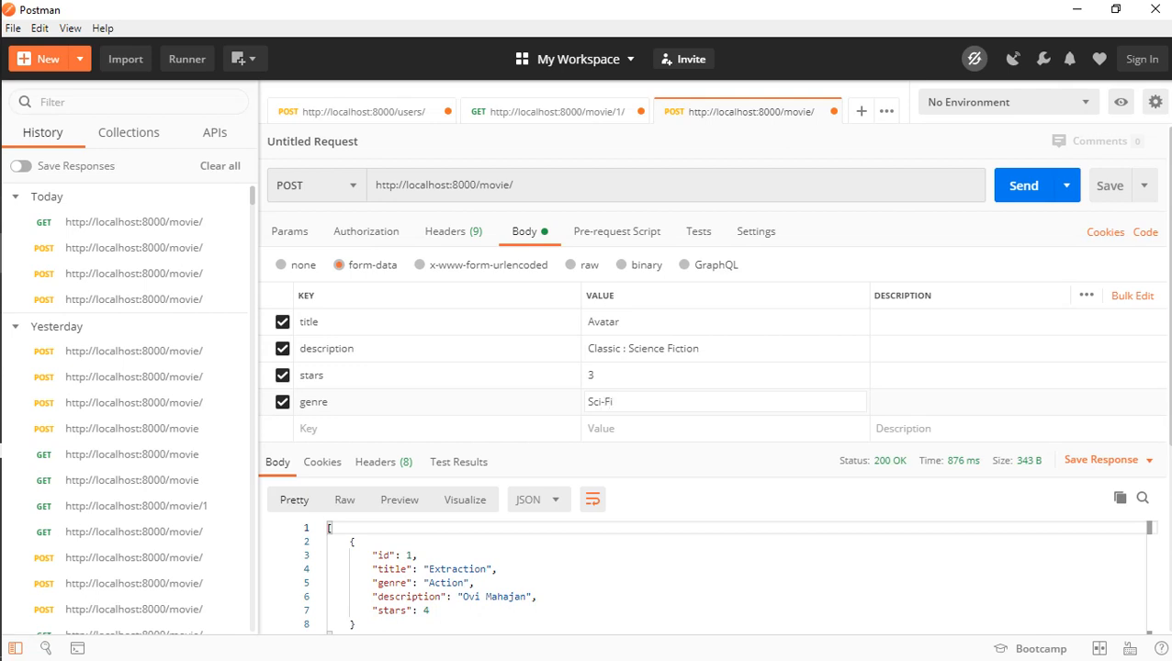
click(1024, 184)
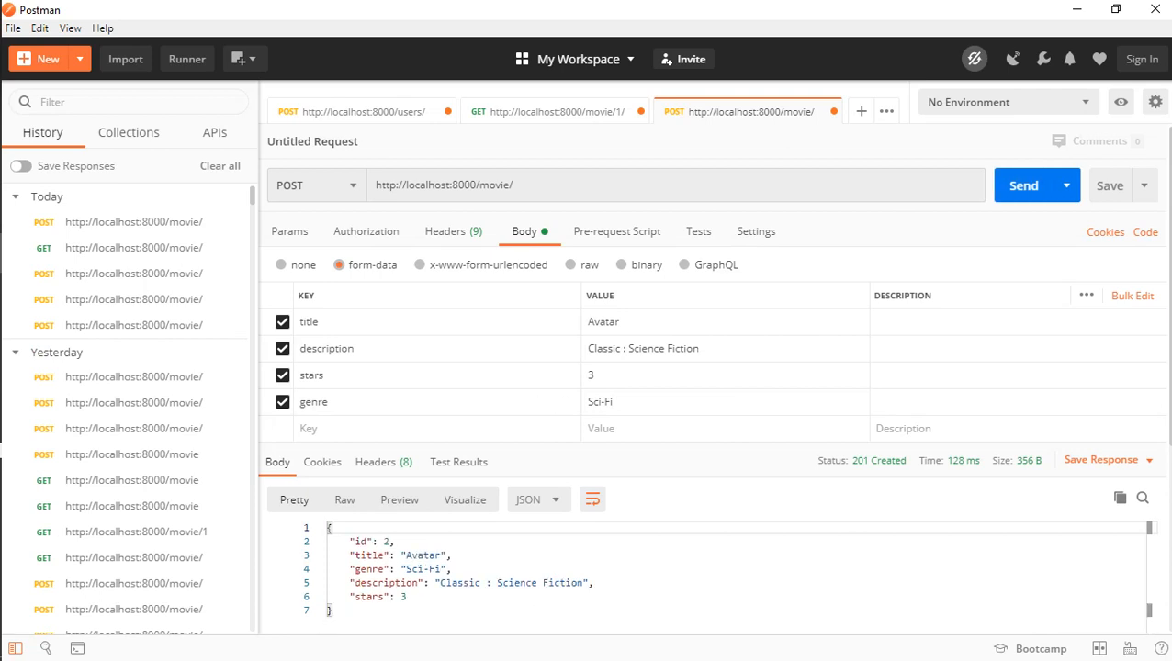
click(316, 184)
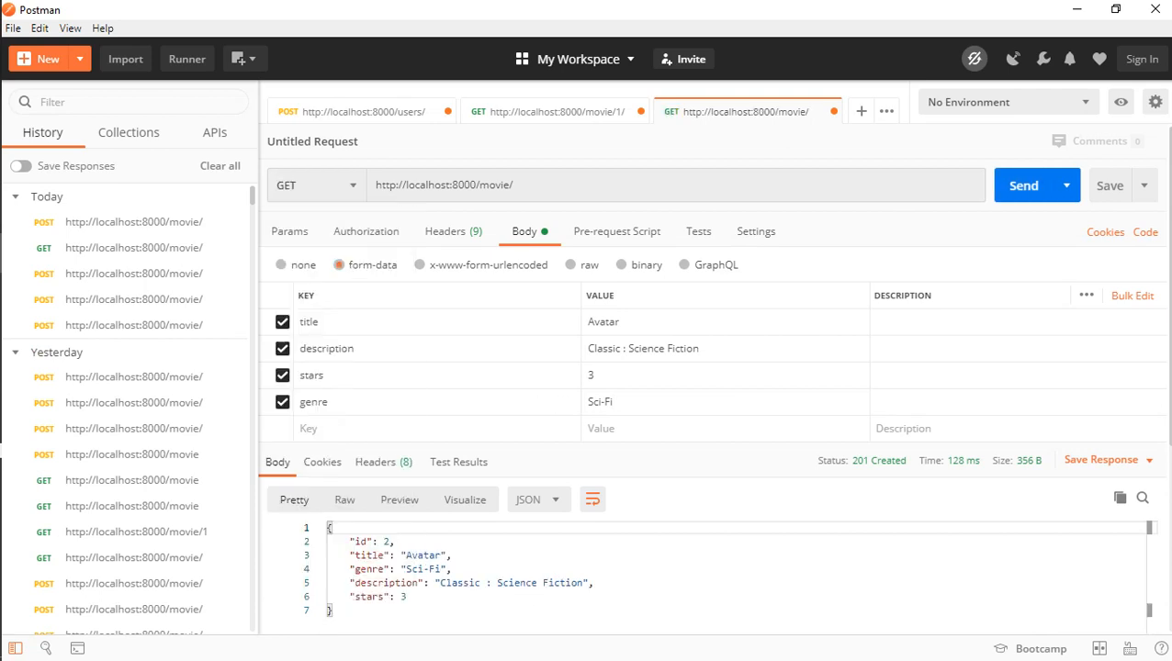
Step: Send a GET to /movie/ listing both stored movies, then switch the method to DELETE
click(1023, 165)
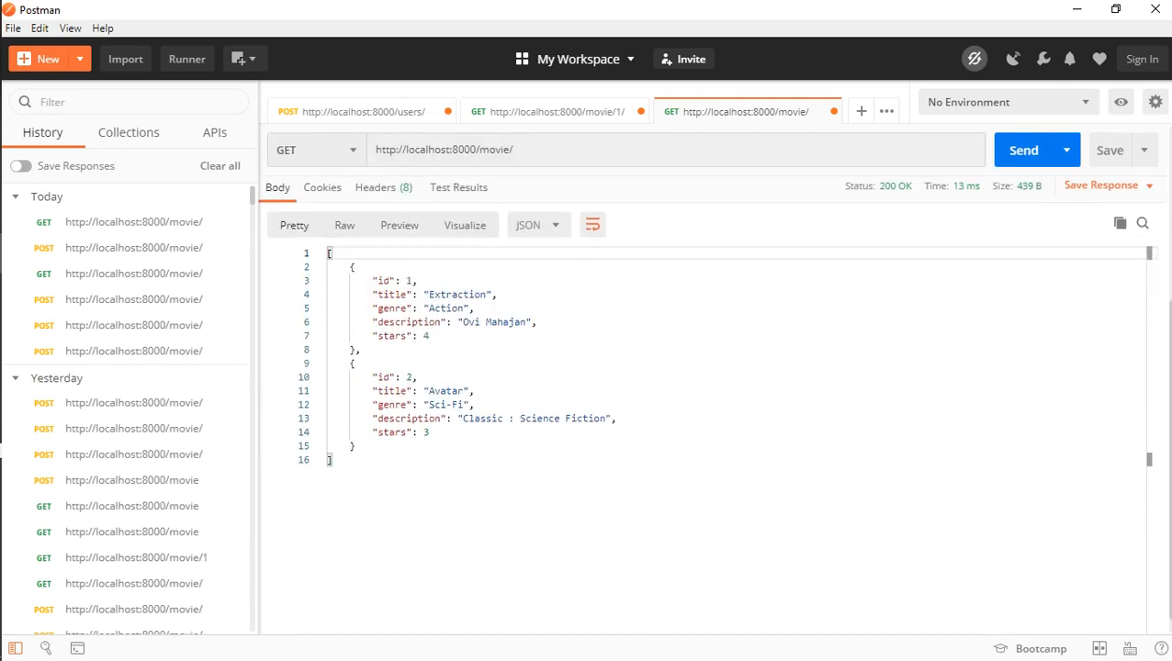
click(316, 148)
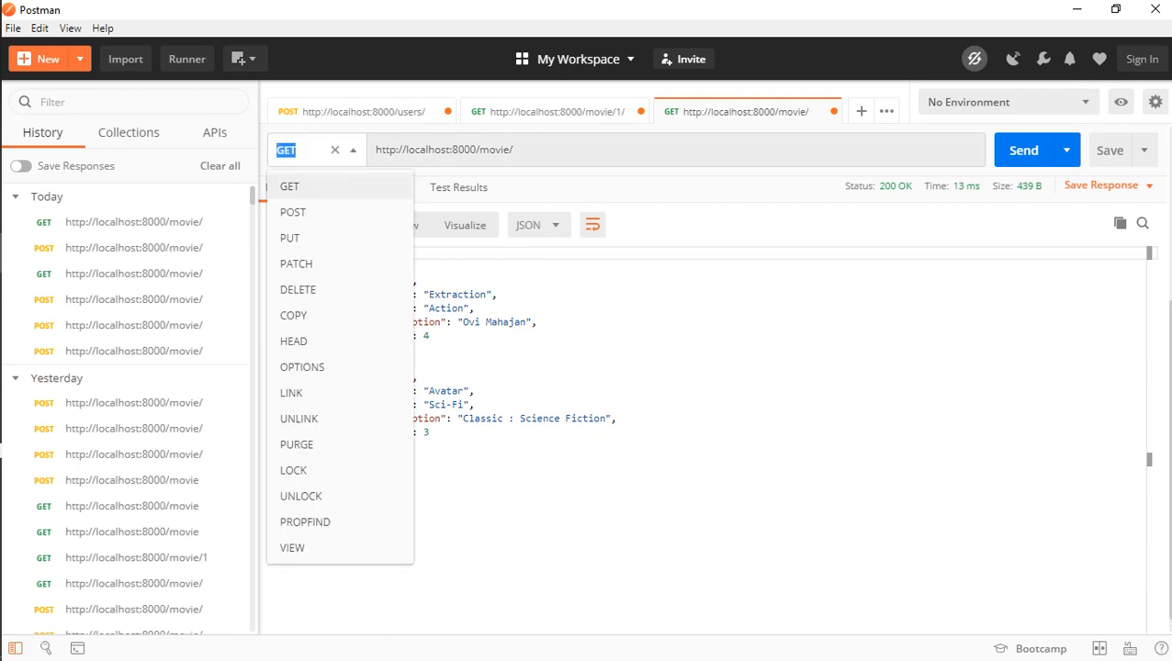
click(298, 290)
text(2)
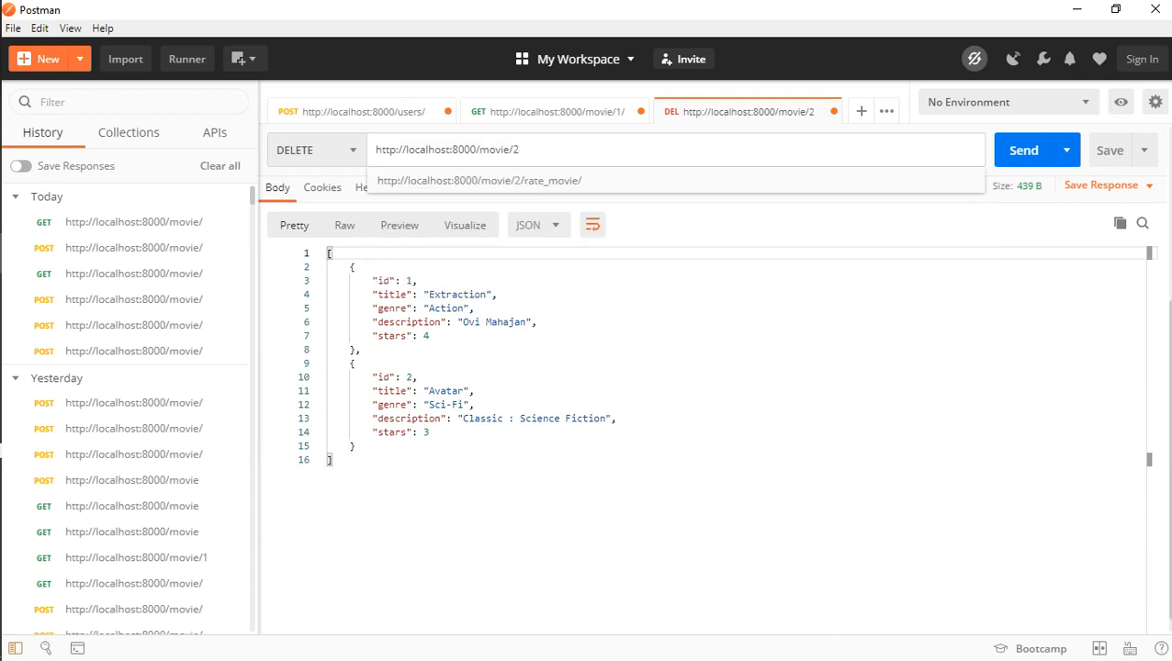
Step: DELETE localhost:8000/movie/2/ to remove Avatar with 204 No Content, then return to GET
text(/)
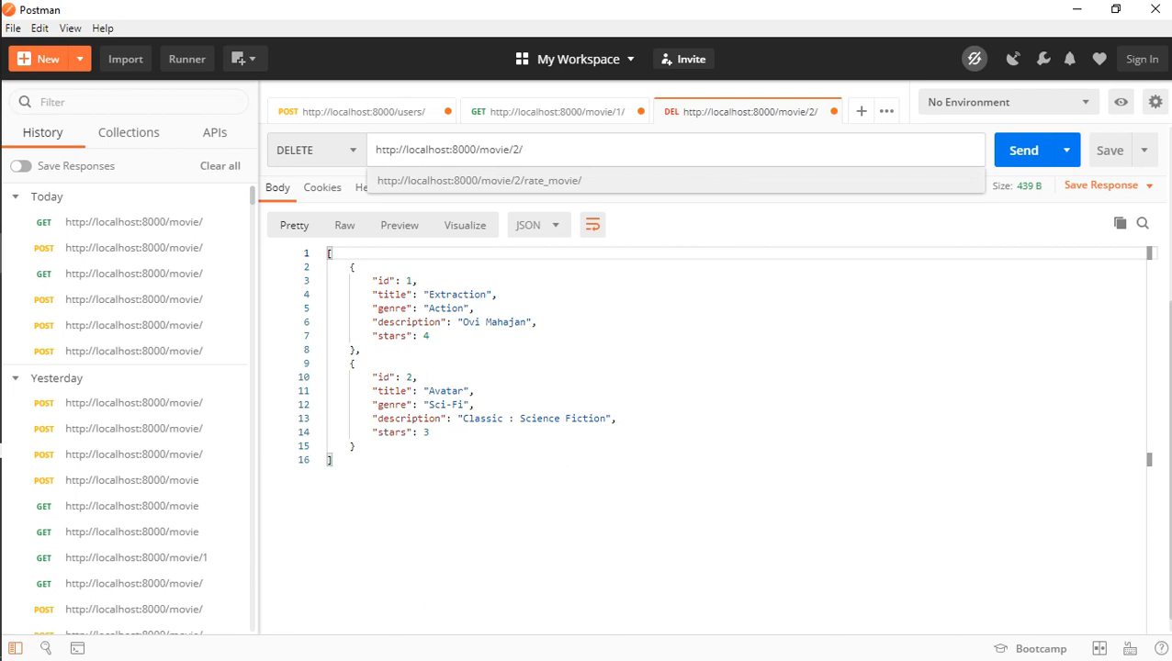
click(1024, 151)
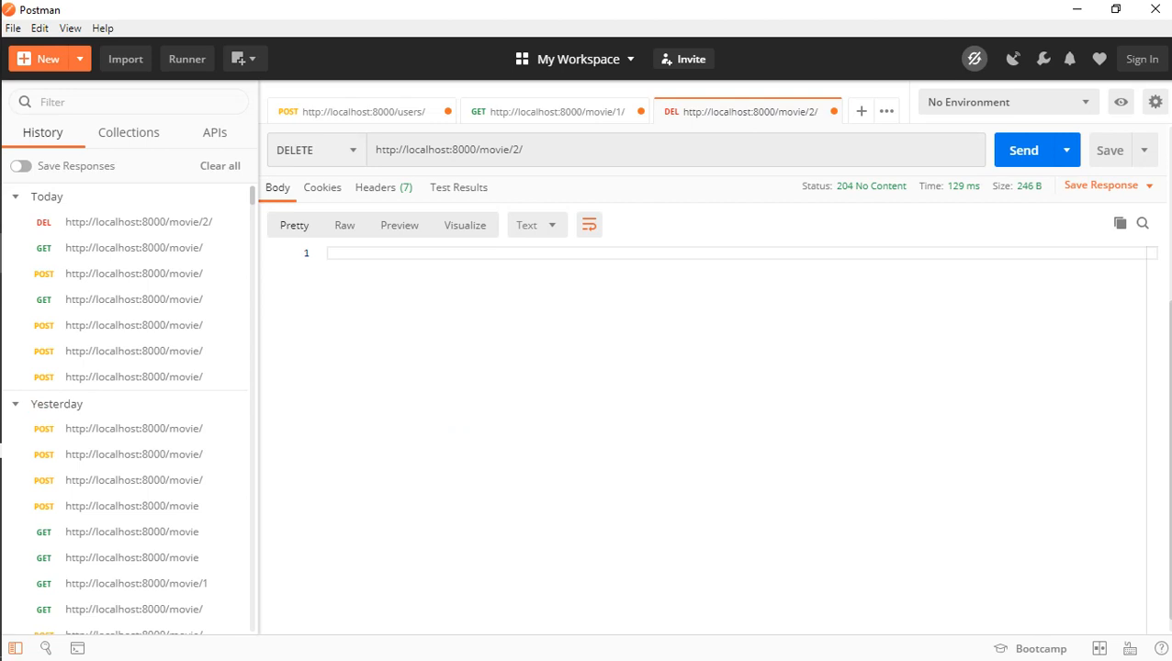
click(287, 151)
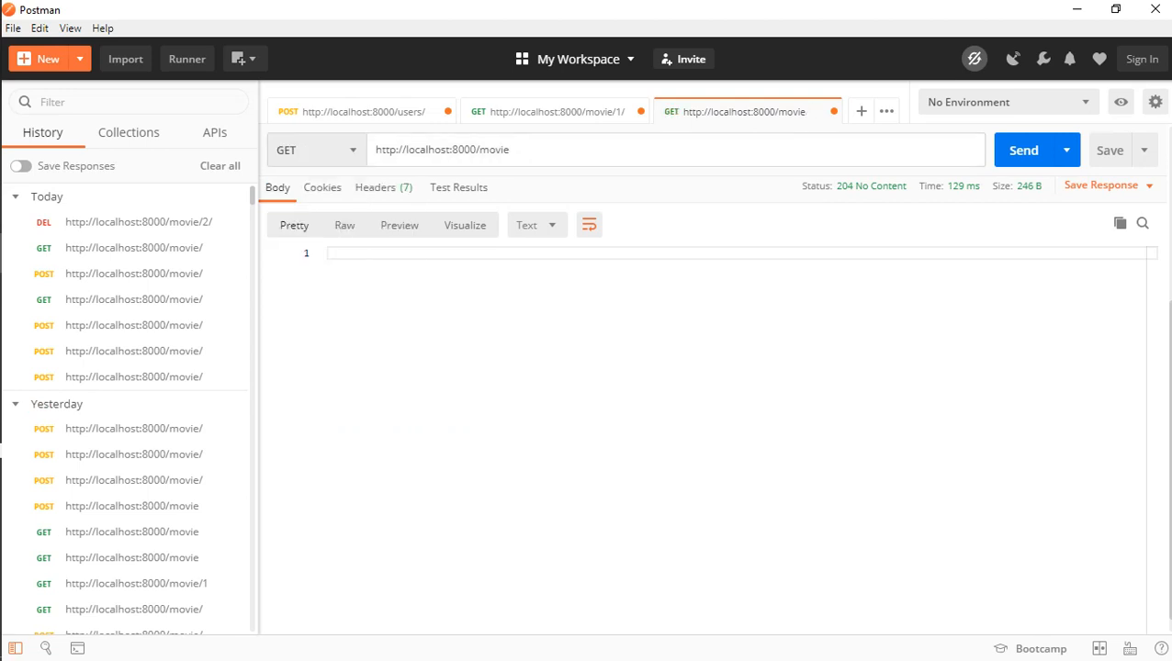
click(1024, 151)
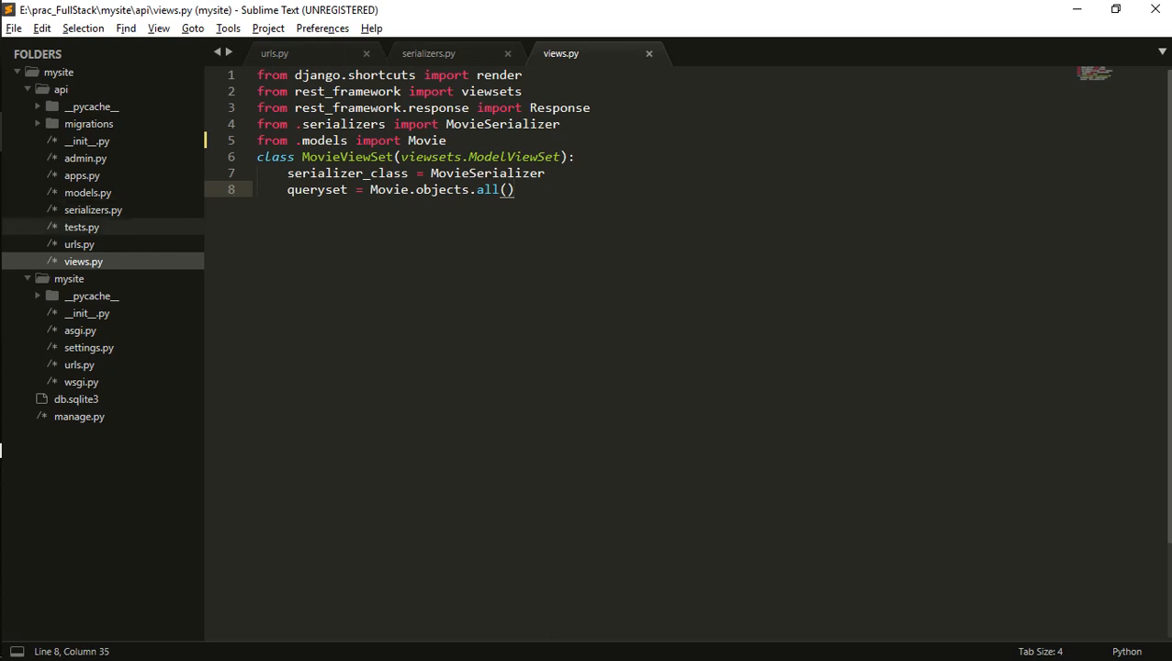
Step: Show api/urls.py with DefaultRouter registering MovieViewSet under 'movie' and urlpatterns = router.urls
click(276, 54)
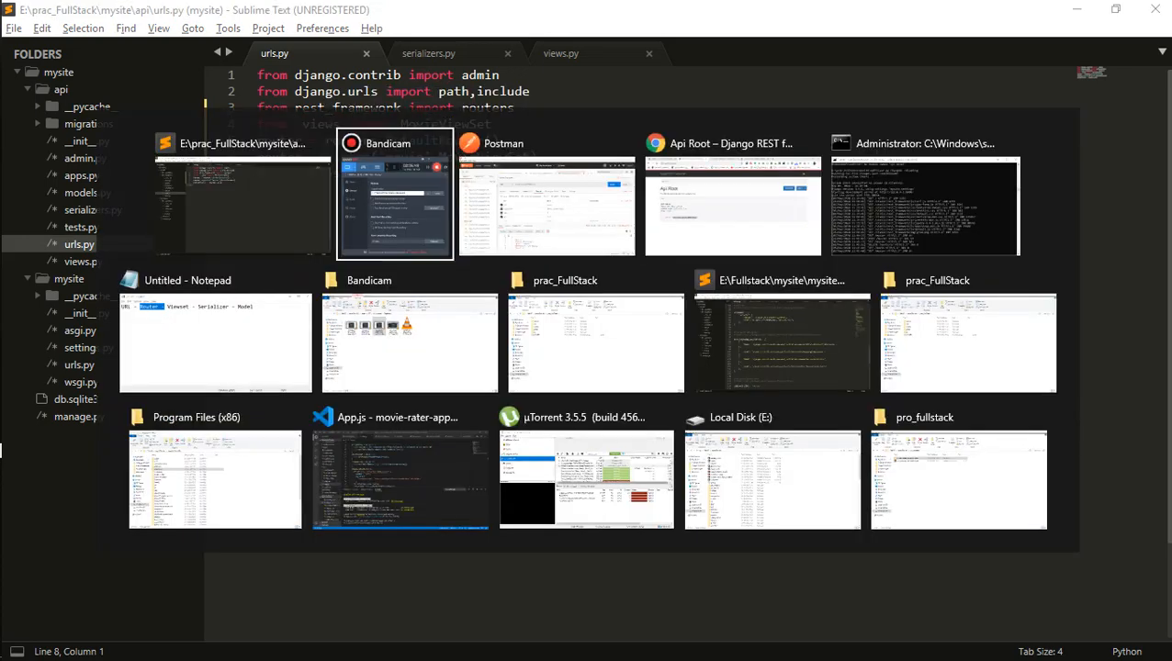
click(395, 193)
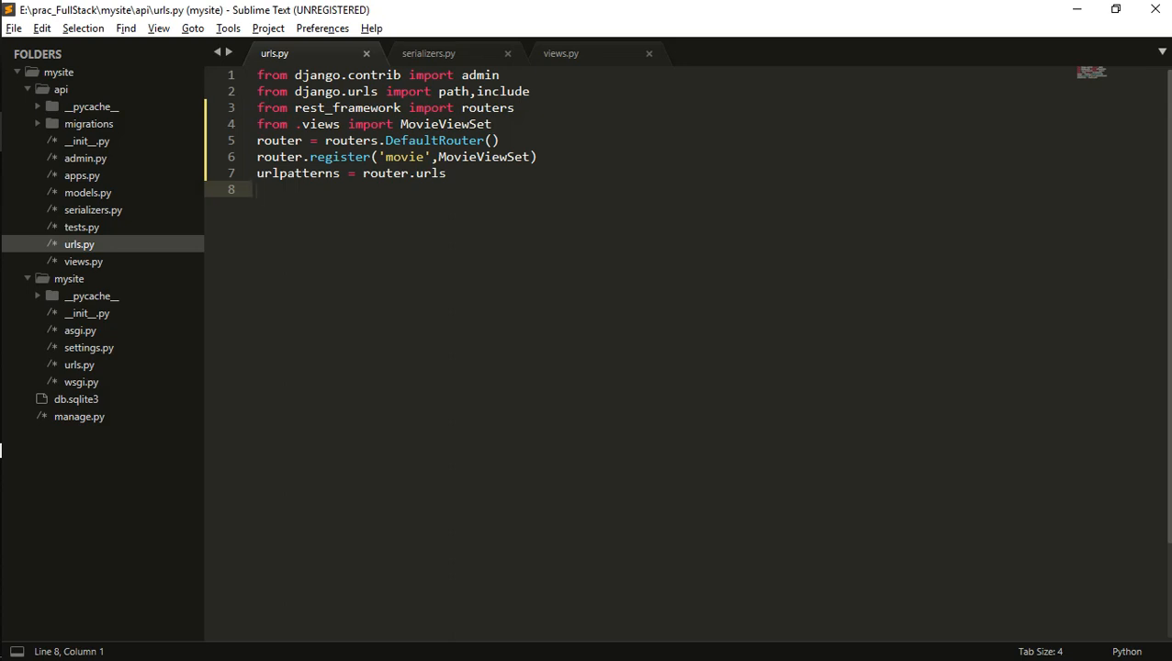
key(alt+tab)
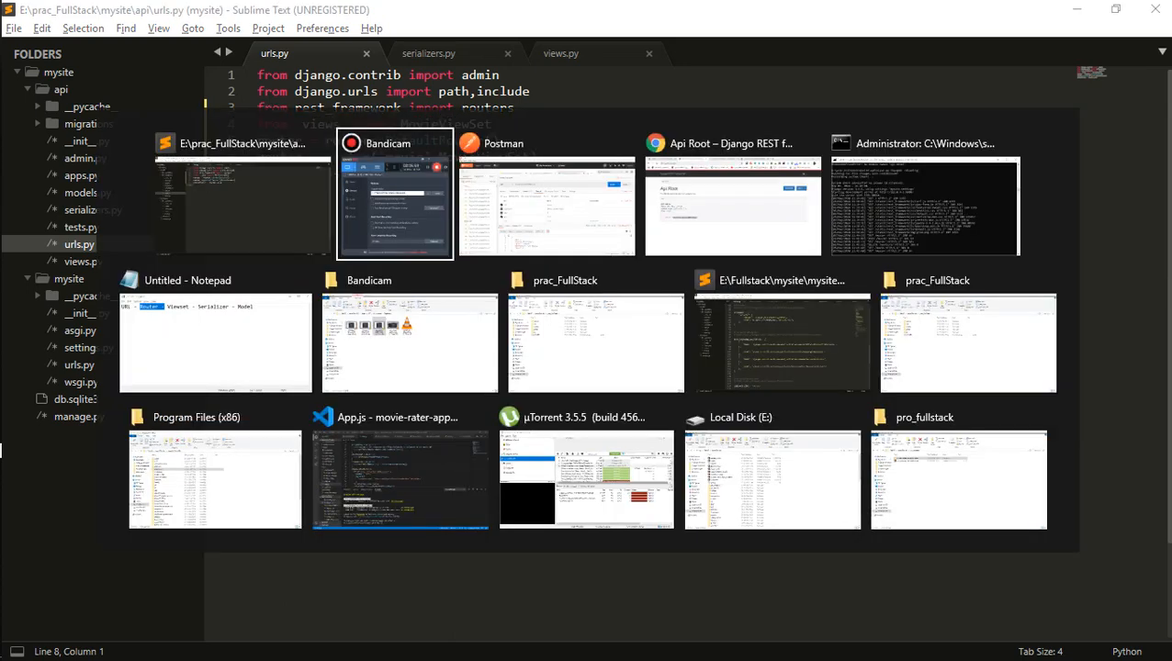